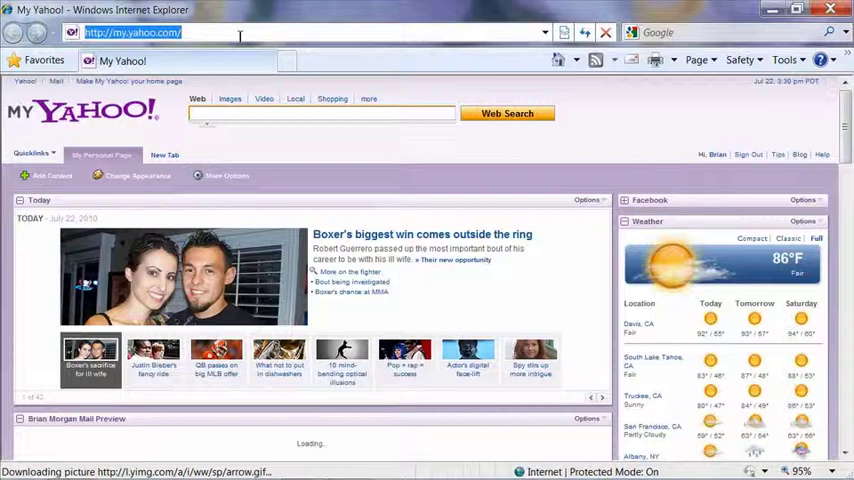
pyautogui.write('www')
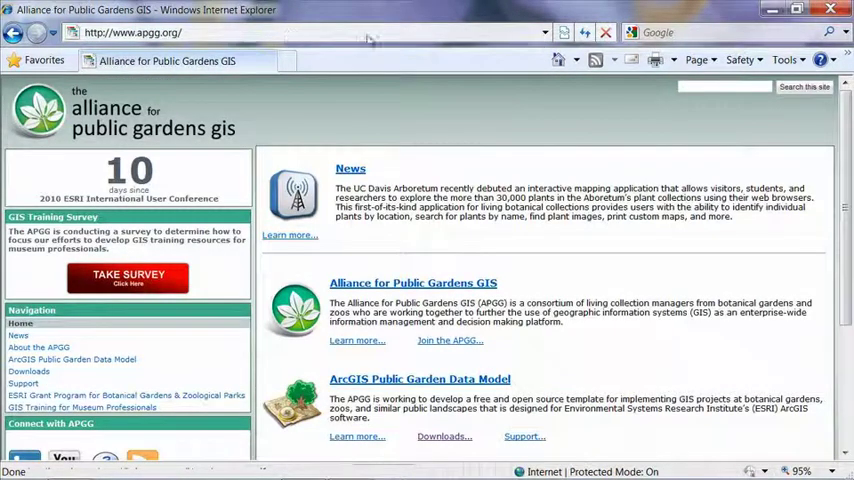
pyautogui.scroll(-3)
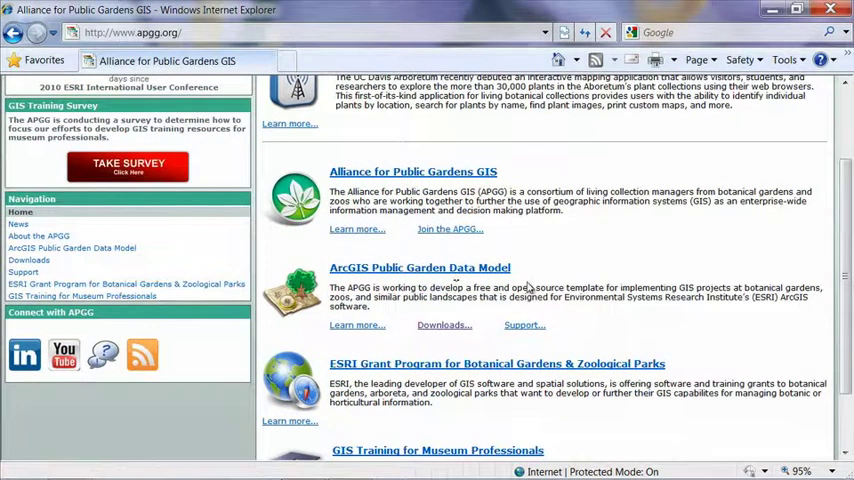
pyautogui.moveTo(444, 325)
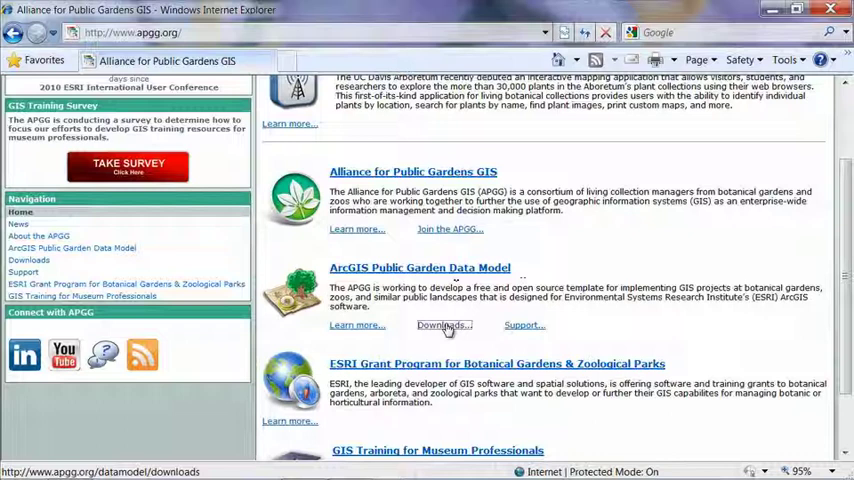
pyautogui.click(440, 324)
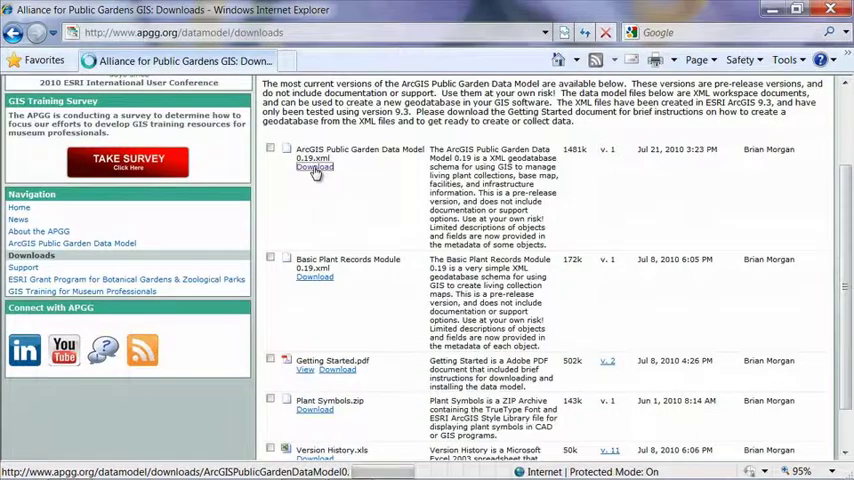
# Step: Save the Data Model 0.19 XML download, browsing to the C:\GIS folder
pyautogui.click(314, 167)
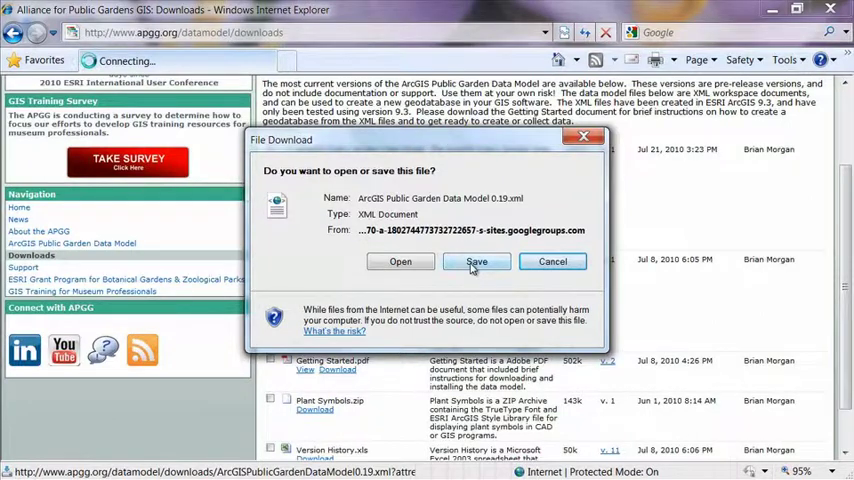
pyautogui.click(476, 261)
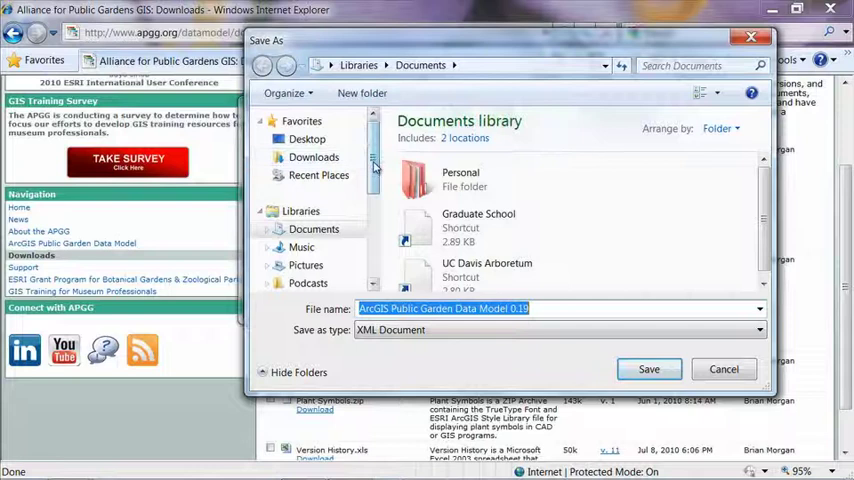
pyautogui.scroll(-3)
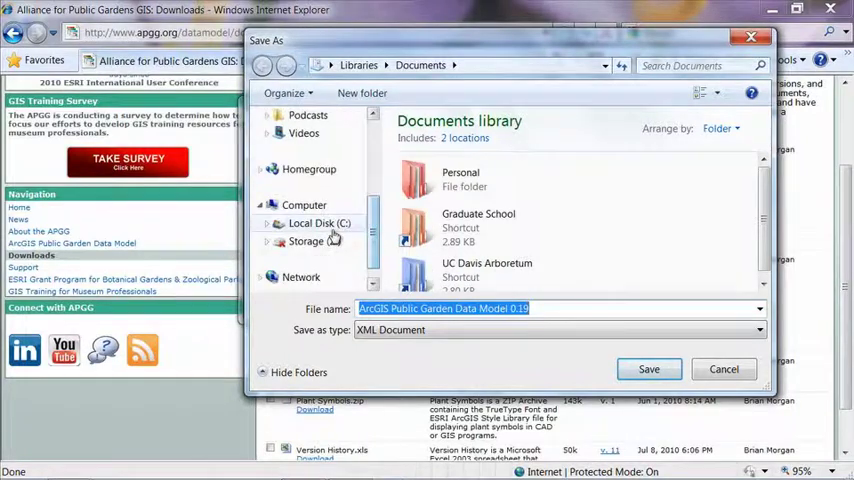
pyautogui.click(319, 223)
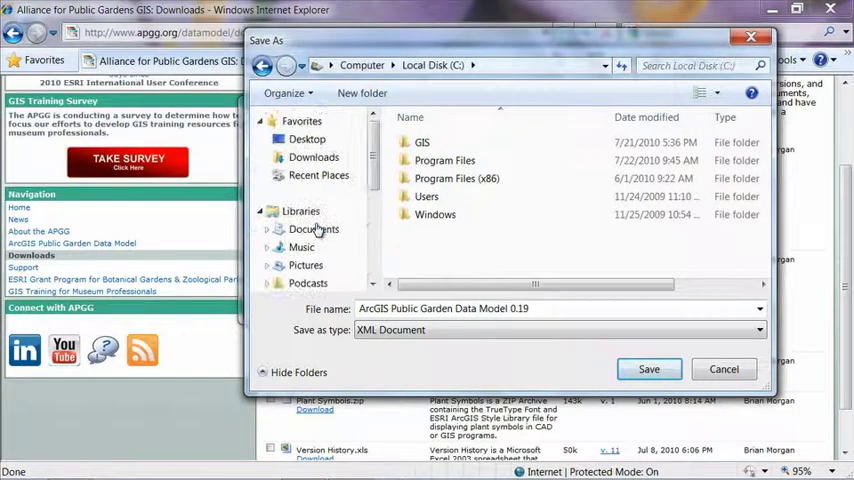
pyautogui.click(422, 142)
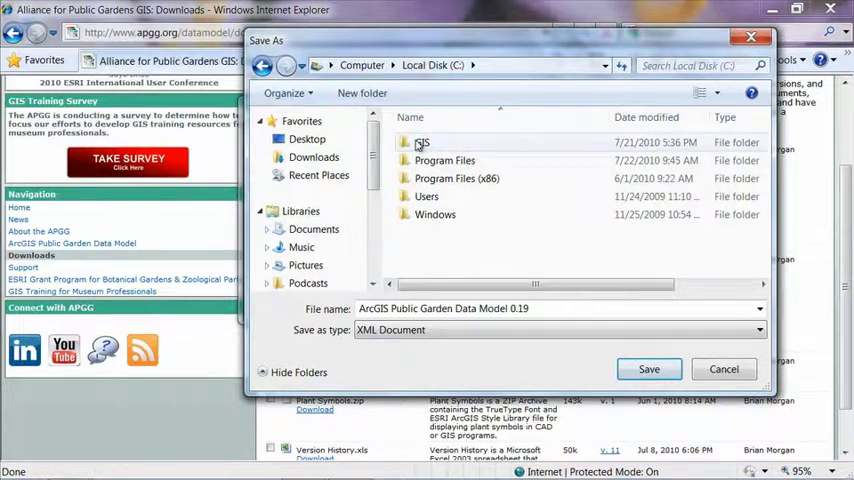
pyautogui.moveTo(423, 142)
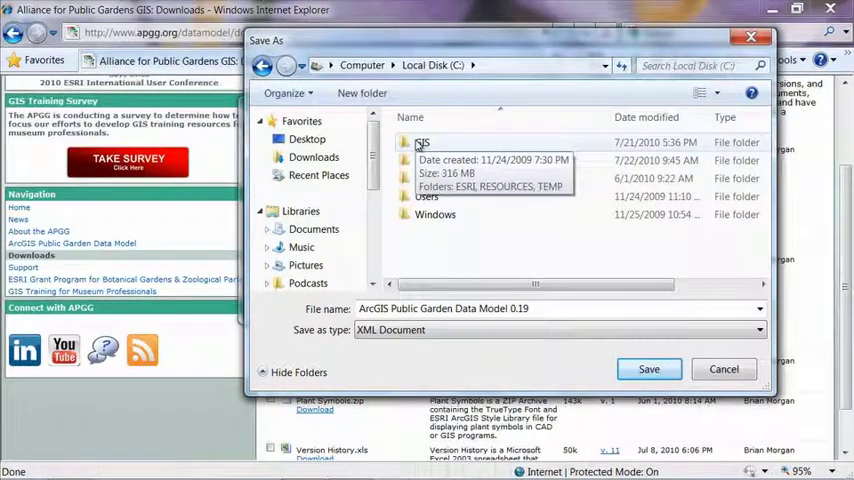
pyautogui.doubleClick(423, 142)
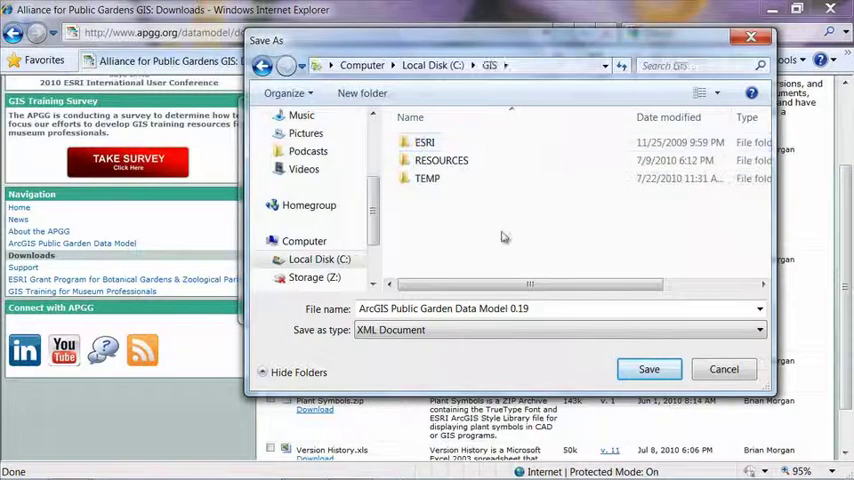
# Step: Create a 'UC Davis Arboretum' folder in GIS and save the 0.19 XML into it
pyautogui.click(362, 93)
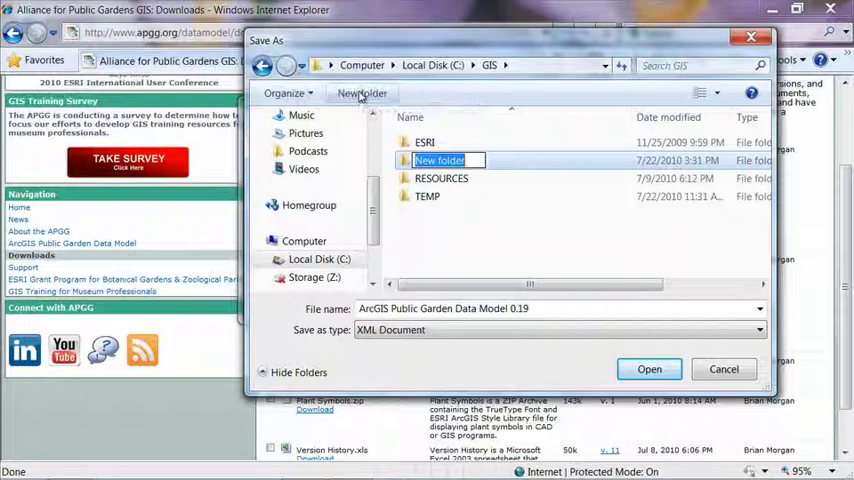
pyautogui.write('Uk')
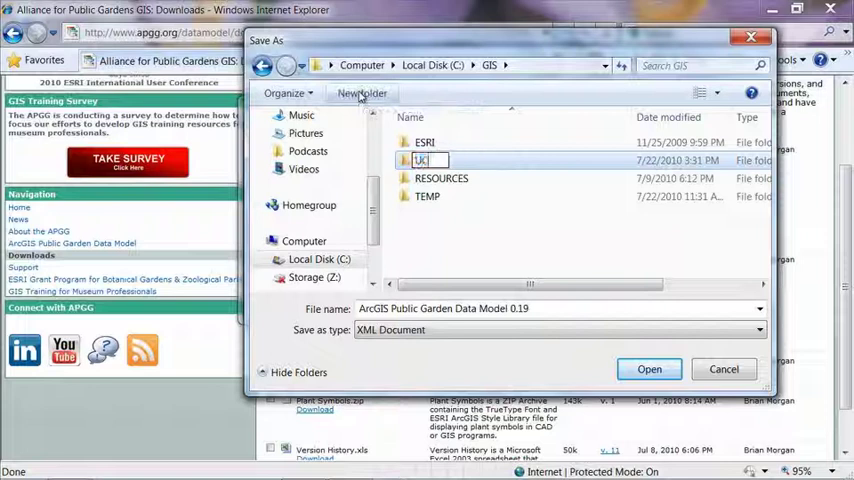
pyautogui.write('UC Davis Arboretum')
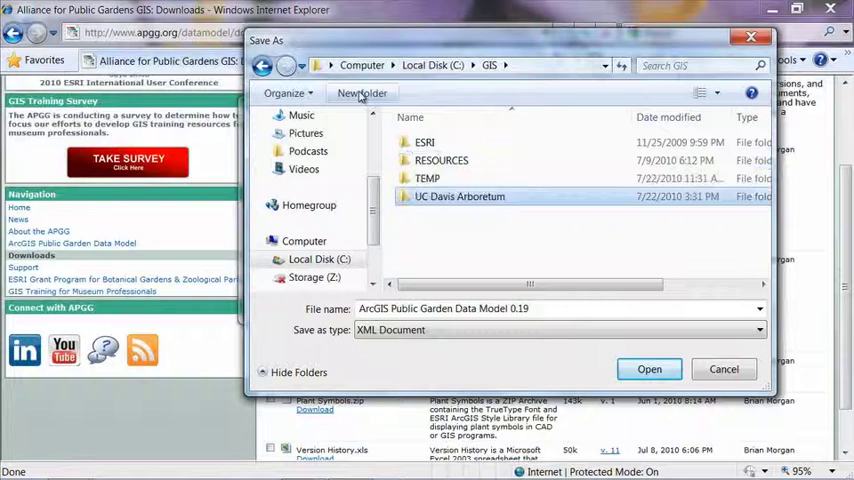
pyautogui.doubleClick(459, 196)
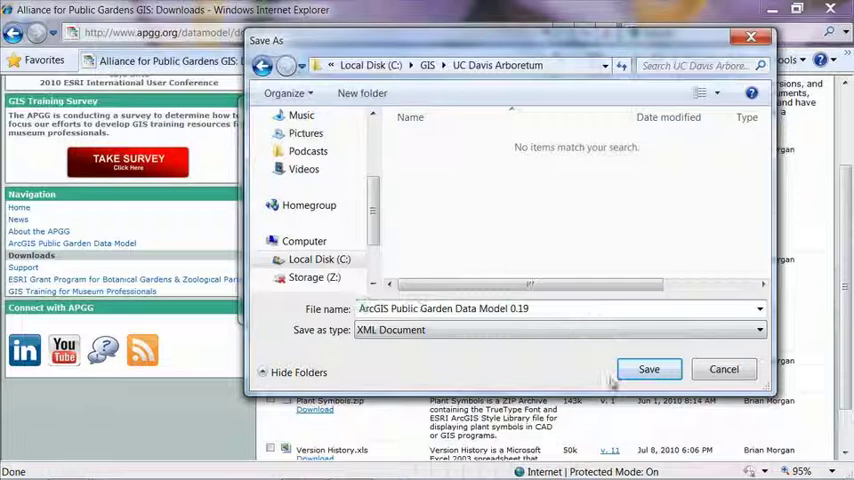
pyautogui.click(649, 369)
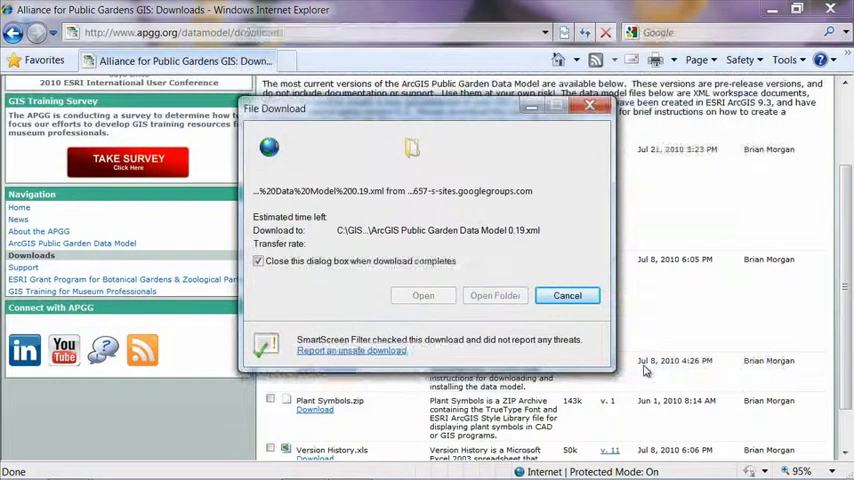
pyautogui.click(567, 295)
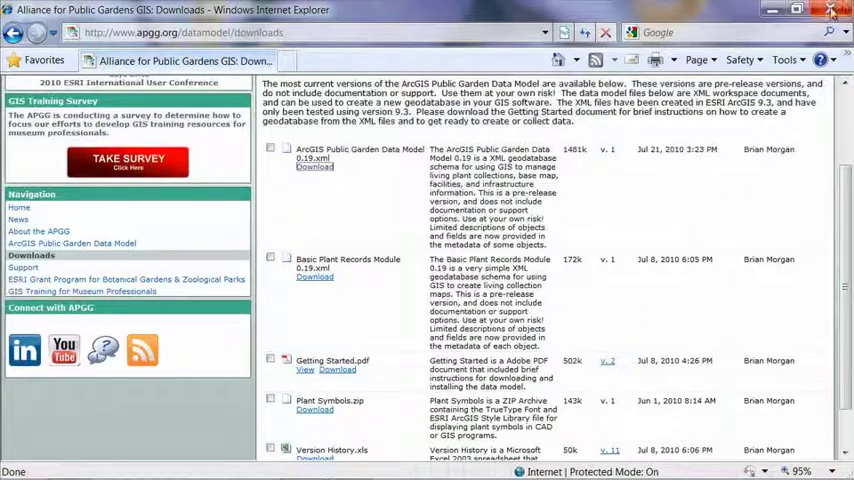
# Step: Close Internet Explorer and launch ArcCatalog from the taskbar
pyautogui.click(830, 9)
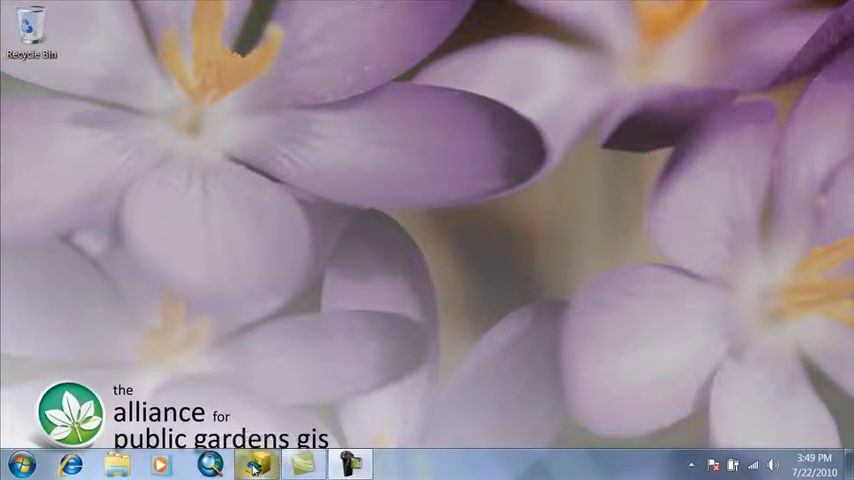
pyautogui.click(256, 464)
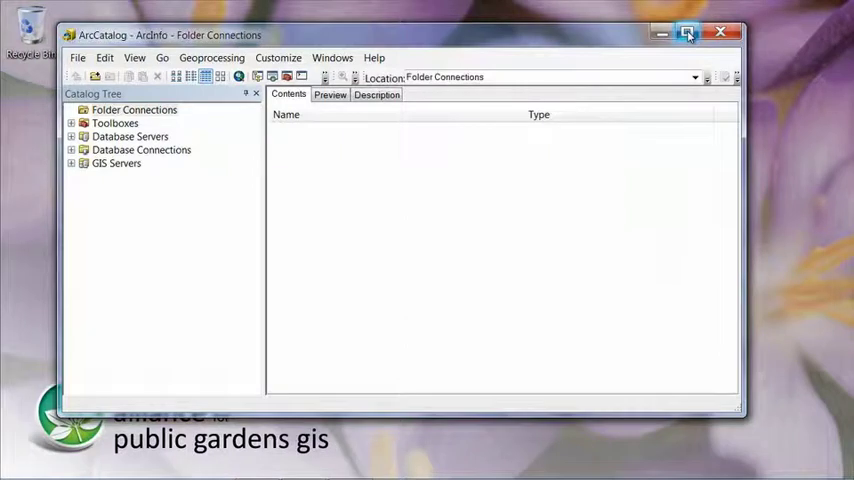
# Step: Maximize ArcCatalog and add a folder connection to C:\GIS\UC Davis Arboretum
pyautogui.click(687, 32)
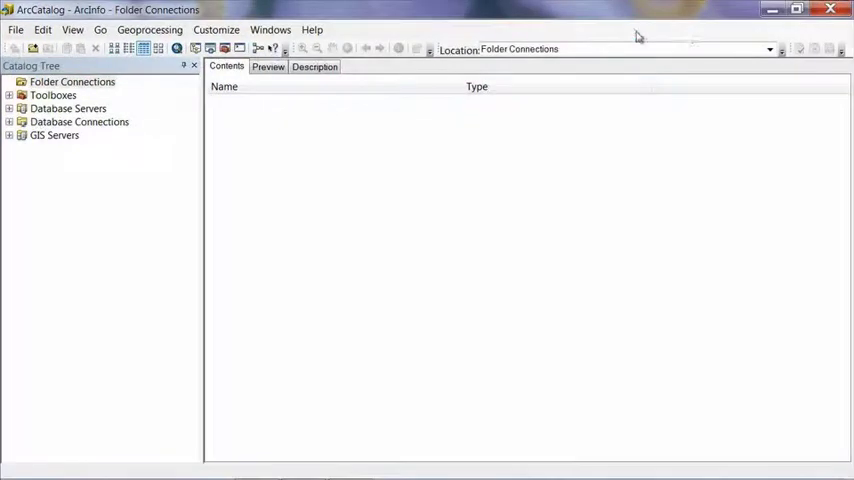
pyautogui.moveTo(321, 187)
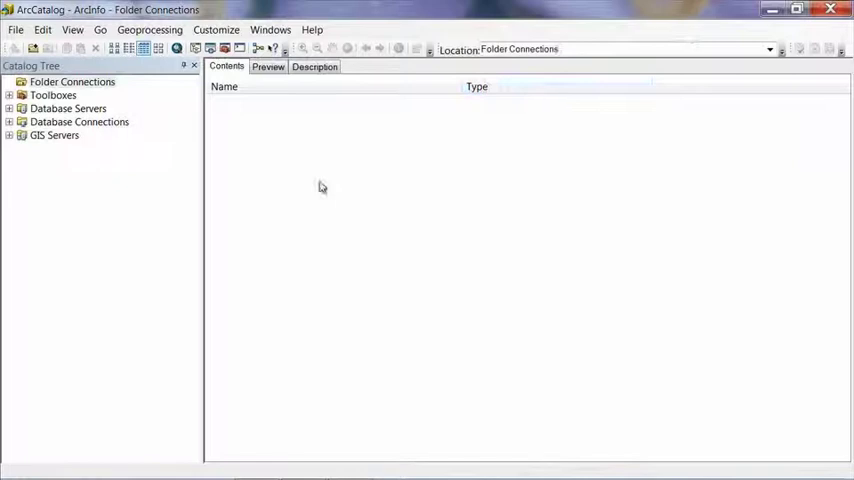
pyautogui.moveTo(25, 167)
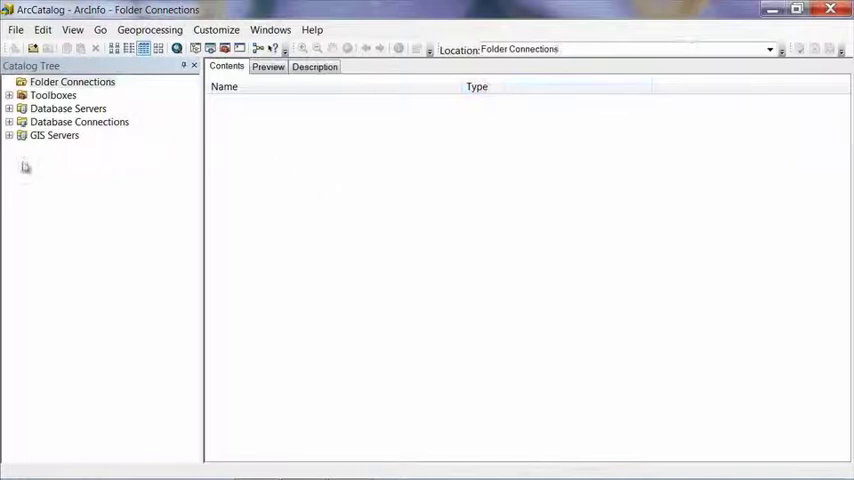
pyautogui.moveTo(33, 49)
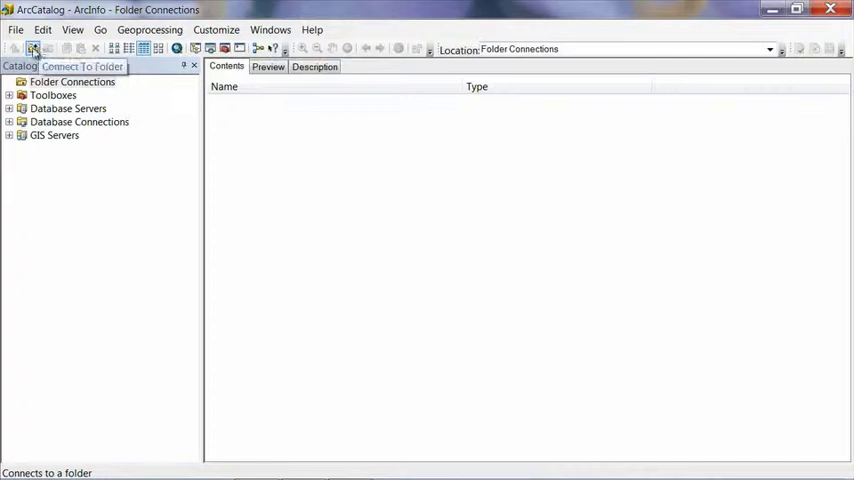
pyautogui.click(33, 48)
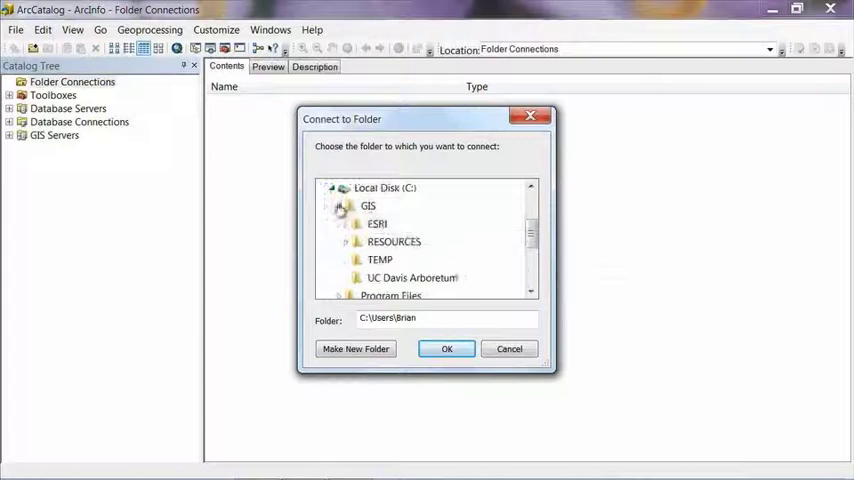
pyautogui.moveTo(412, 278)
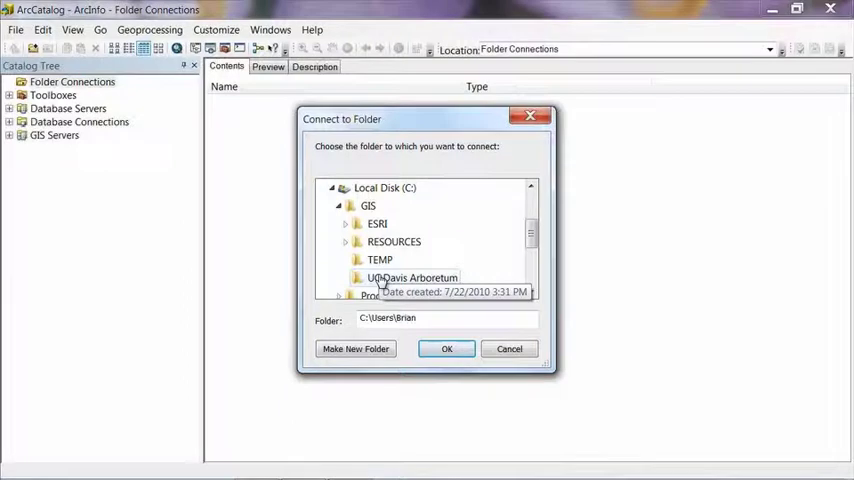
pyautogui.click(413, 277)
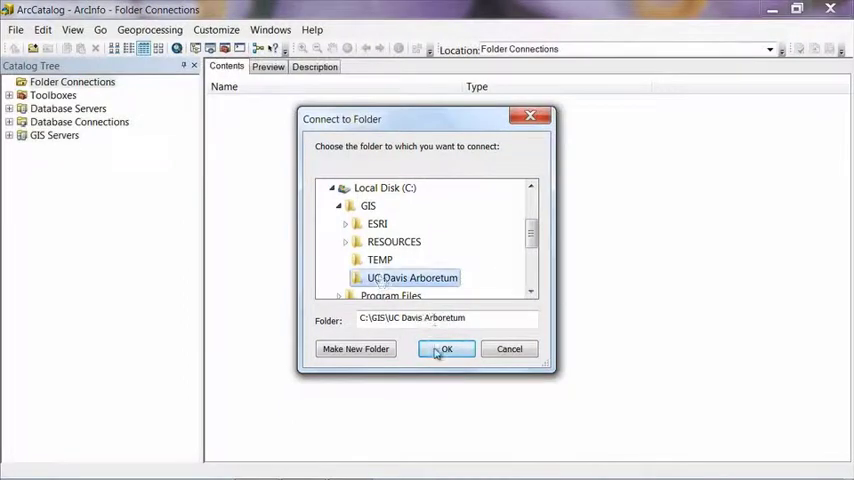
pyautogui.click(446, 348)
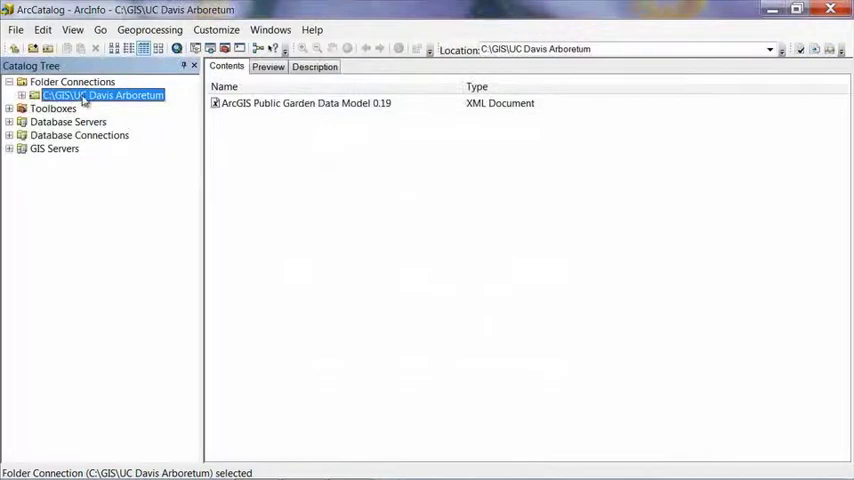
pyautogui.moveTo(332, 125)
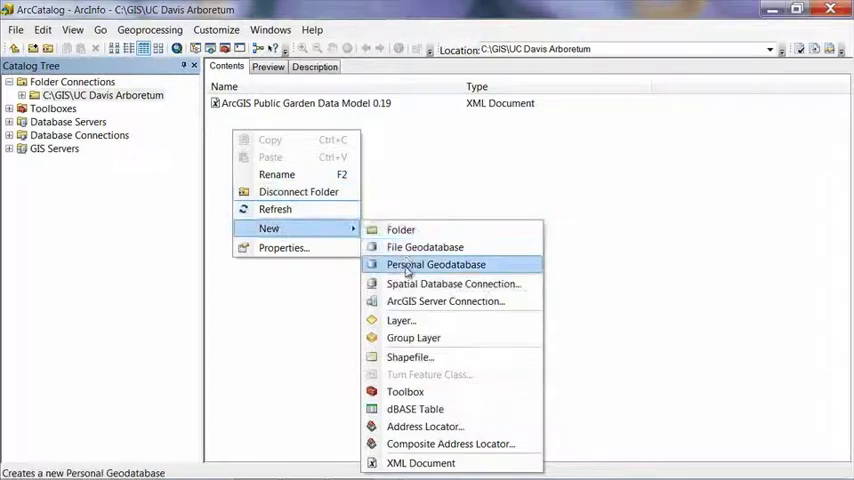
# Step: Create a personal geodatabase named 'Temp' in the UC Davis Arboretum folder
pyautogui.click(436, 264)
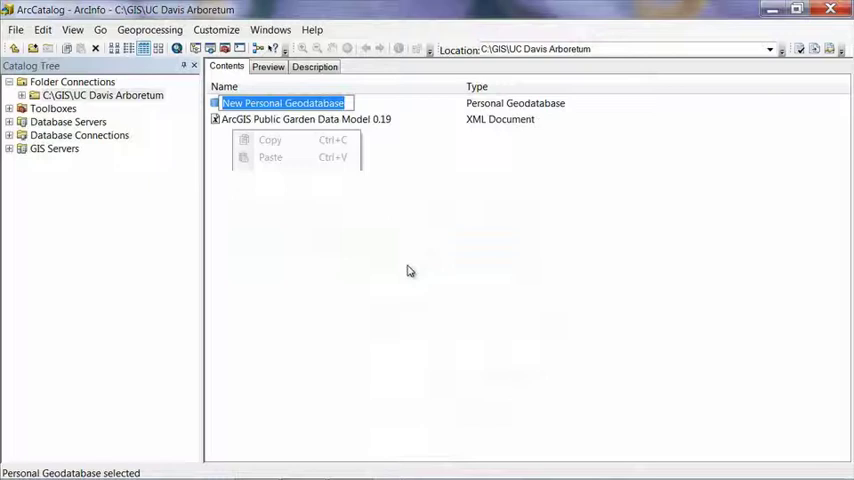
pyautogui.click(408, 271)
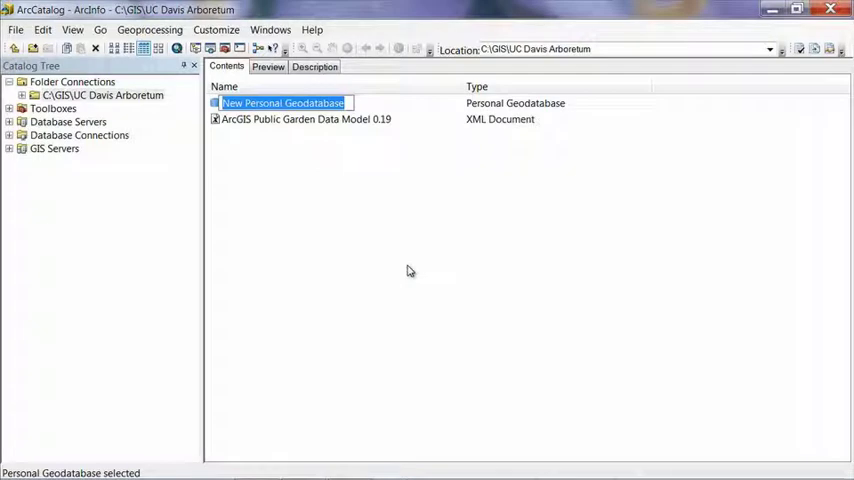
pyautogui.write('Temp')
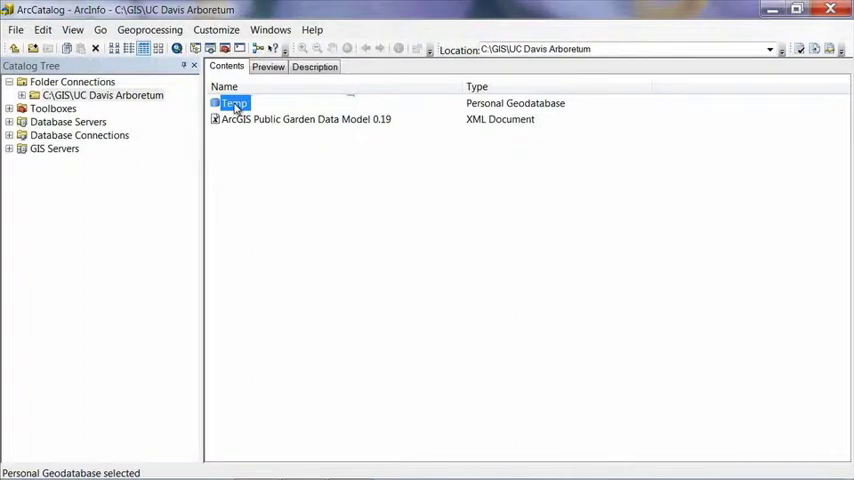
pyautogui.rightClick(234, 103)
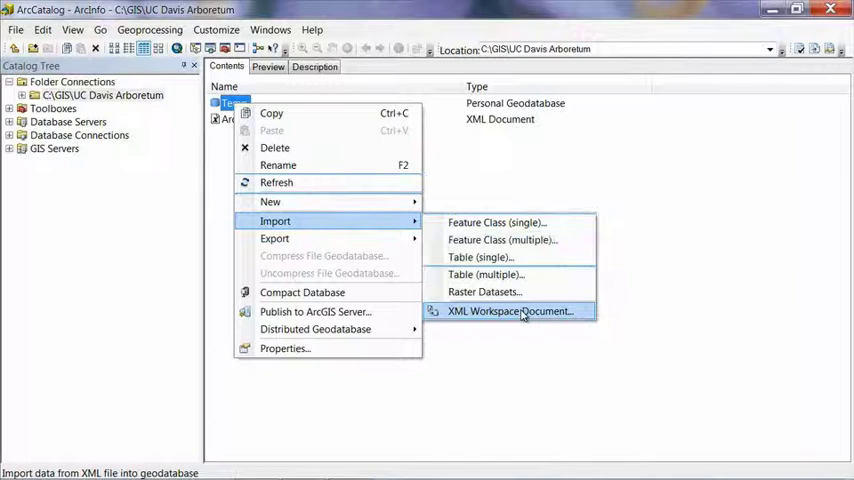
# Step: Import the Public Garden Data Model 0.19 XML workspace into Temp, schema only
pyautogui.click(513, 311)
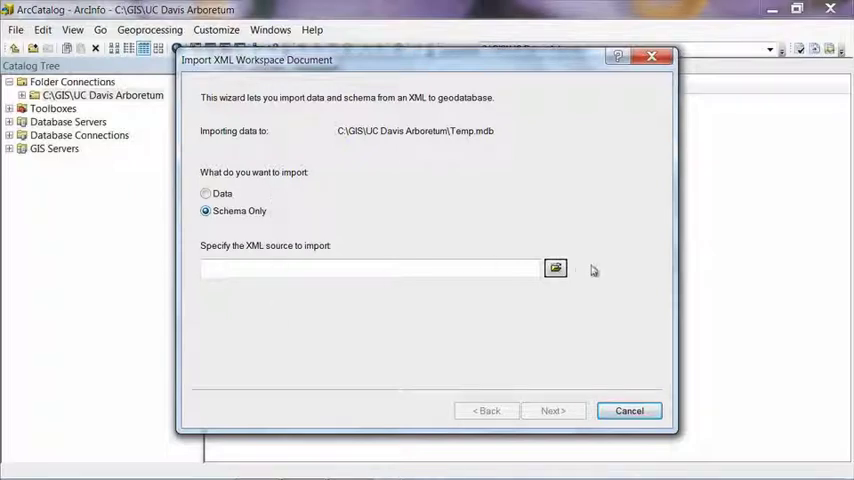
pyautogui.click(555, 267)
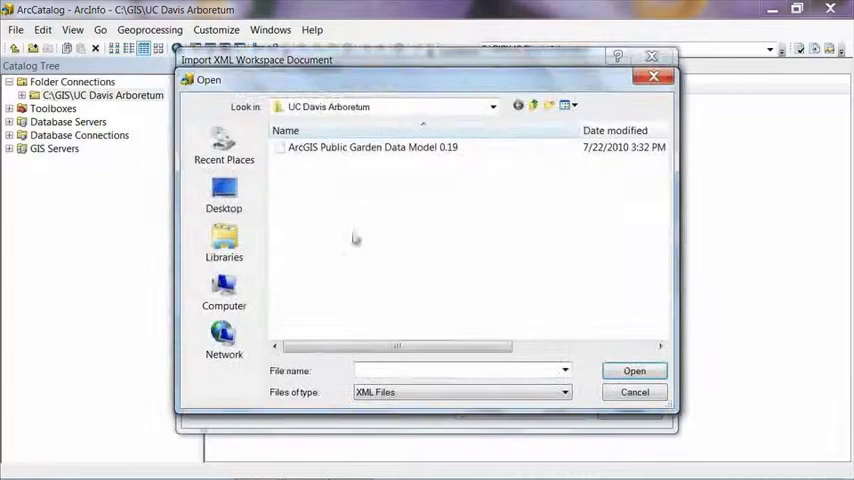
pyautogui.click(373, 147)
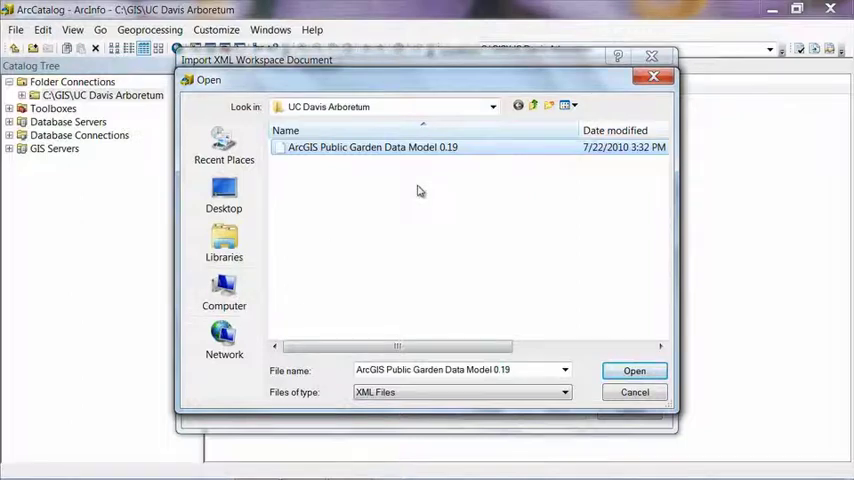
pyautogui.click(373, 147)
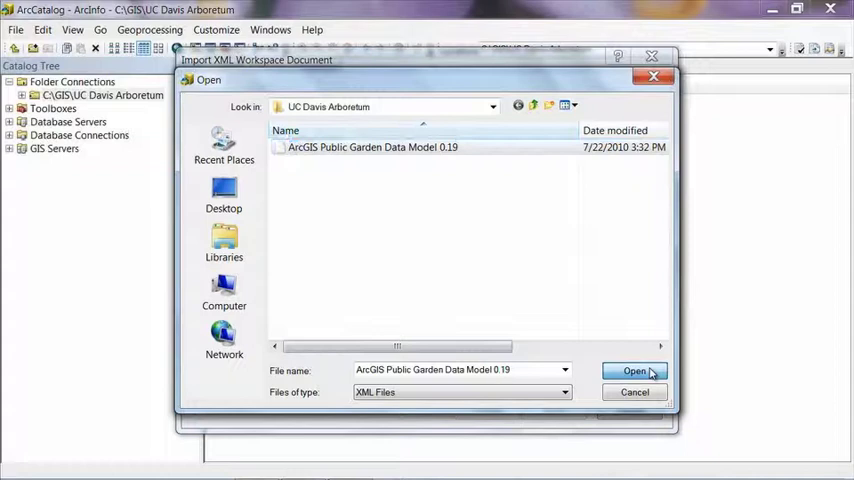
pyautogui.click(634, 371)
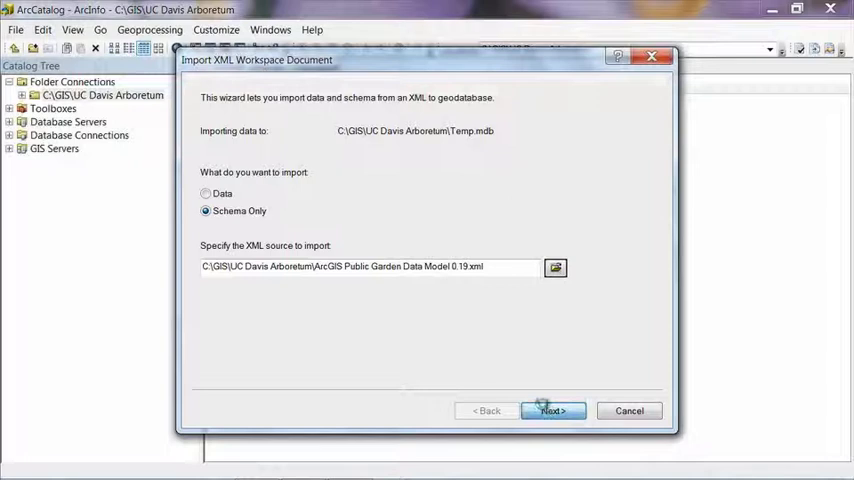
pyautogui.click(553, 410)
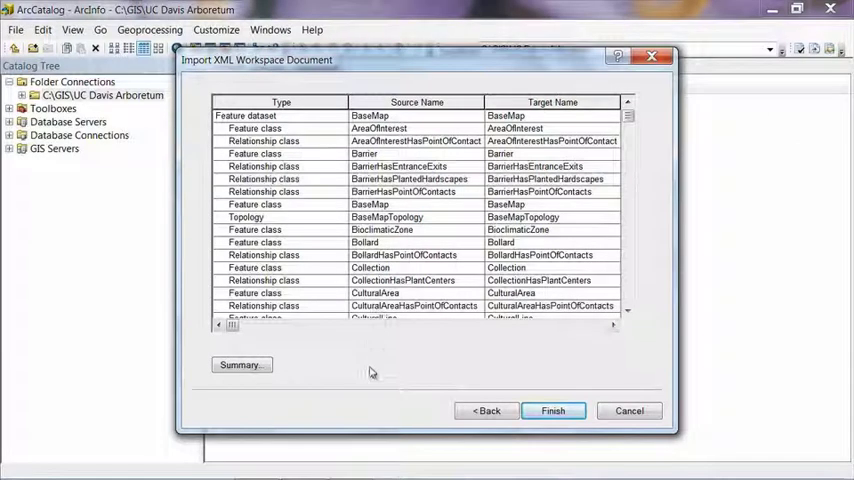
pyautogui.moveTo(369, 372)
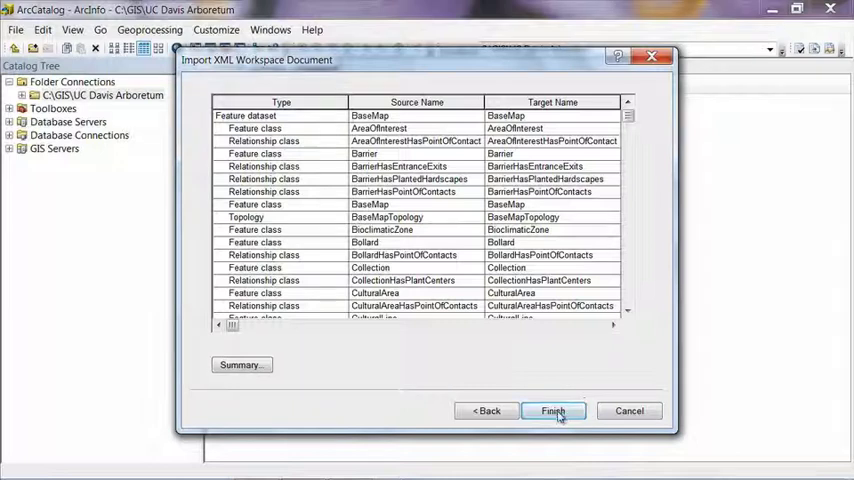
pyautogui.click(552, 410)
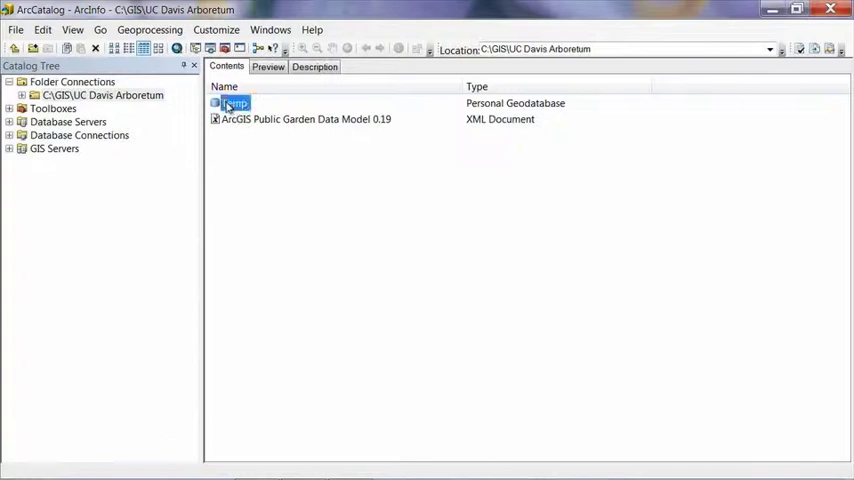
# Step: Open Temp to verify the imported schema, then close ArcCatalog
pyautogui.doubleClick(235, 103)
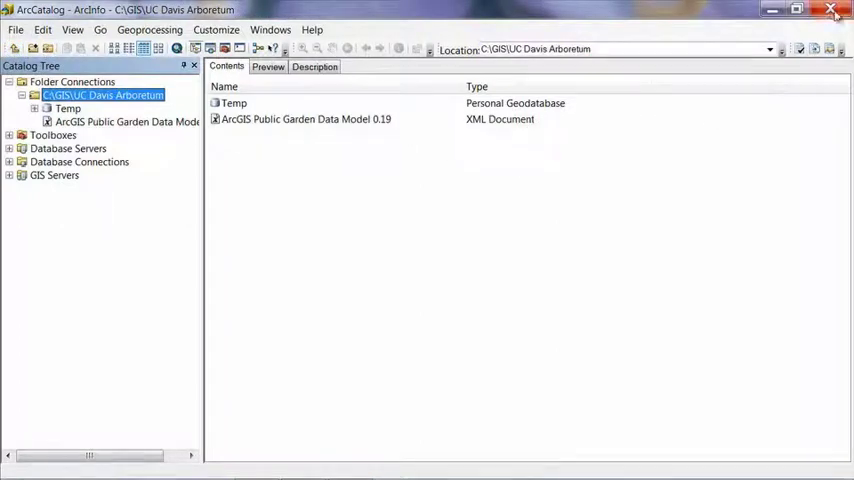
pyautogui.click(831, 9)
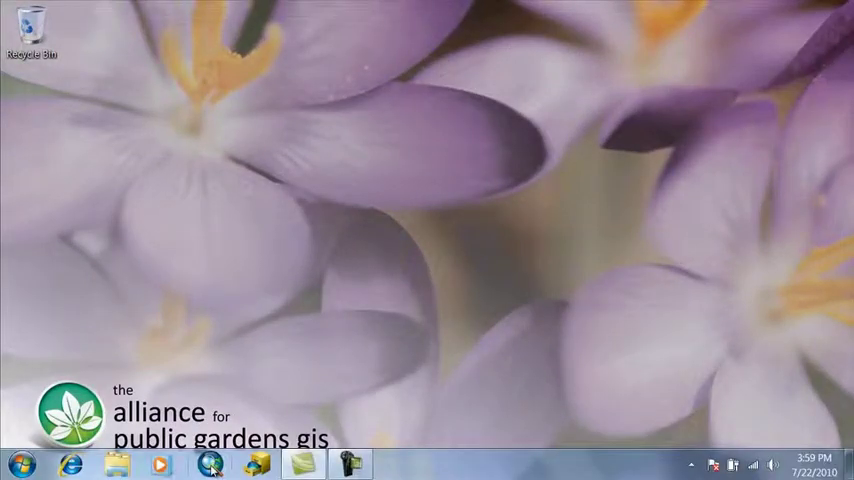
# Step: Launch ArcMap and begin with a blank map
pyautogui.click(210, 464)
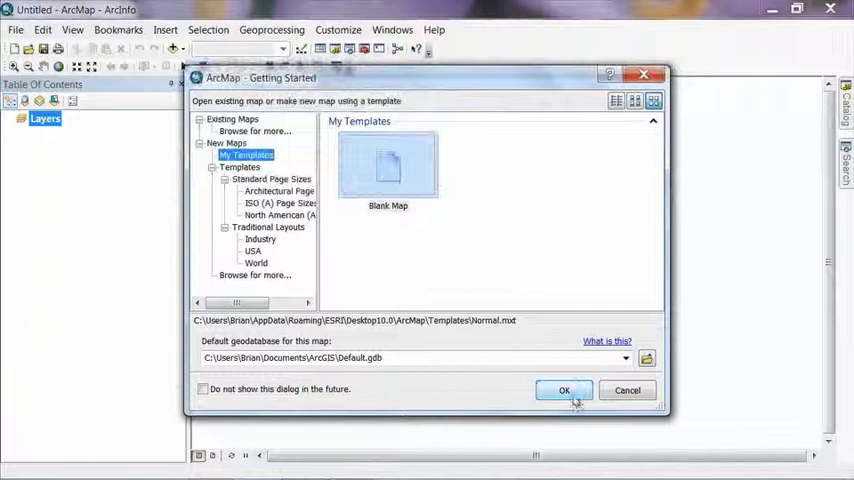
pyautogui.click(564, 390)
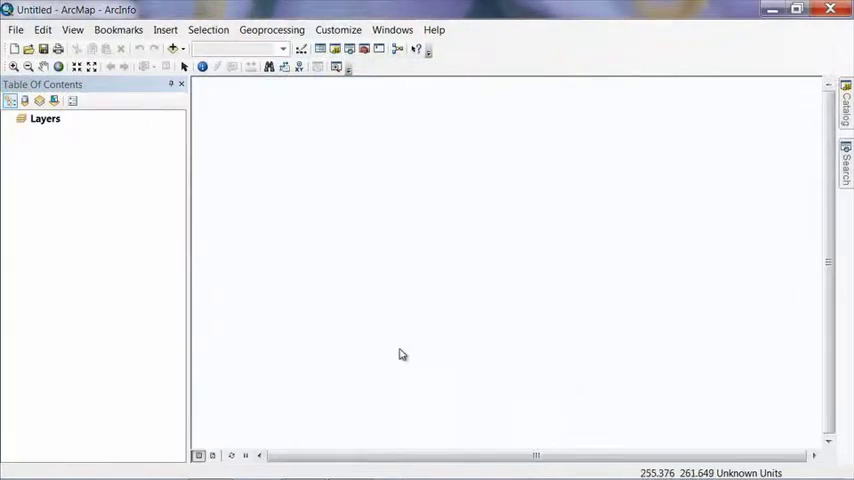
pyautogui.moveTo(157, 140)
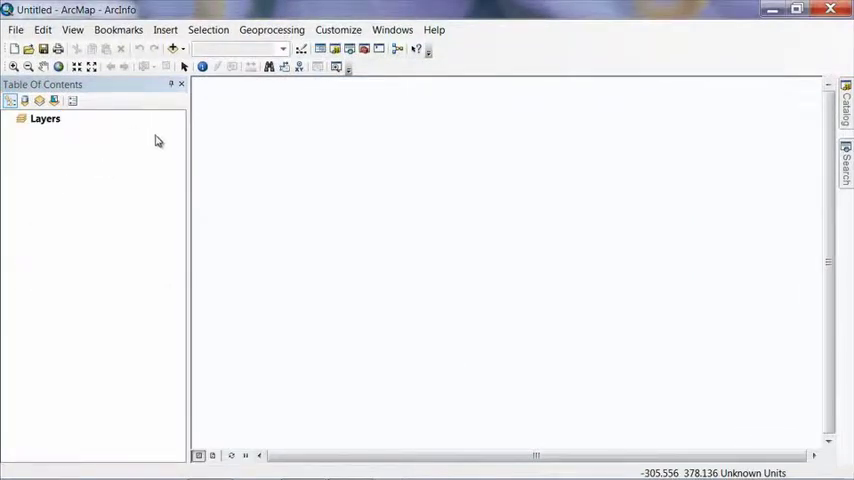
pyautogui.moveTo(173, 49)
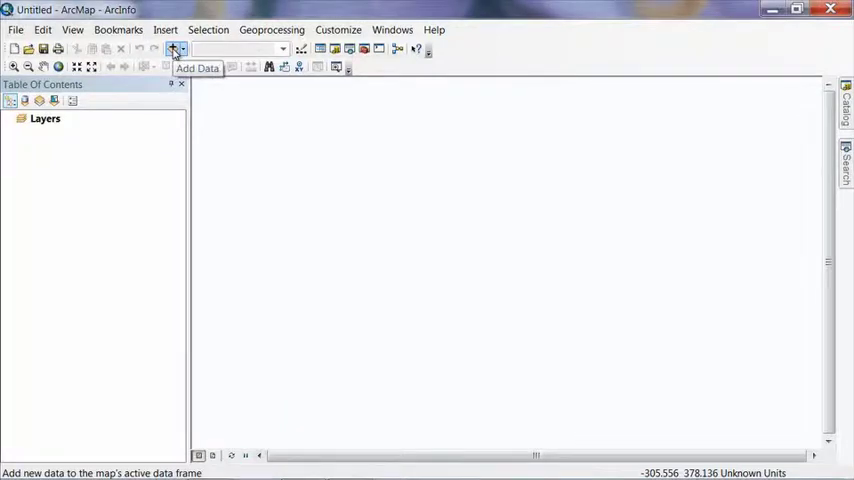
# Step: Add AreaOfInterest from Temp.mdb's BaseMap dataset, accepting the unknown spatial reference warning
pyautogui.click(174, 49)
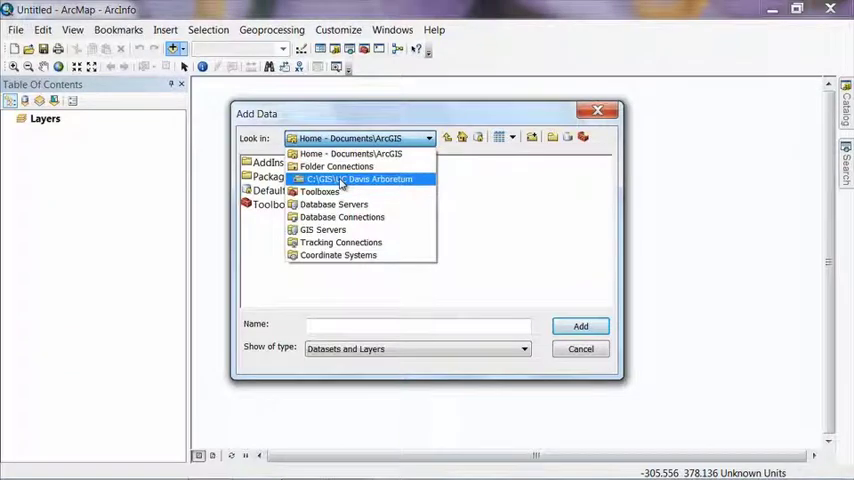
pyautogui.click(356, 178)
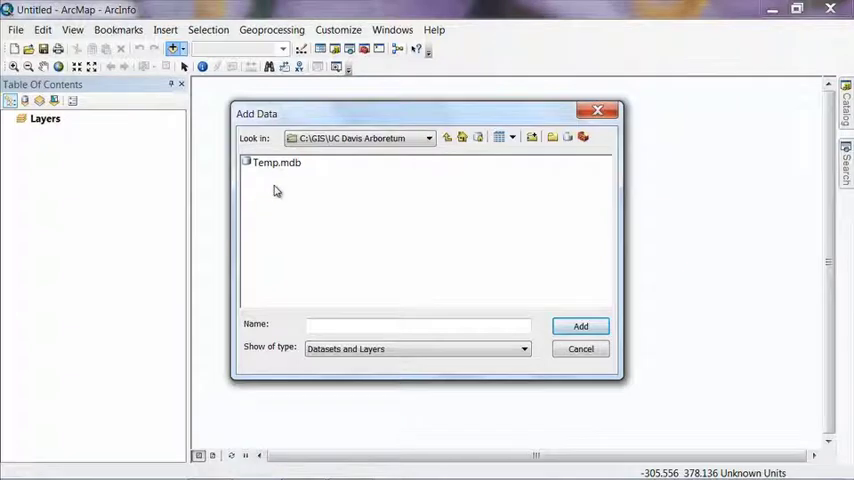
pyautogui.doubleClick(277, 162)
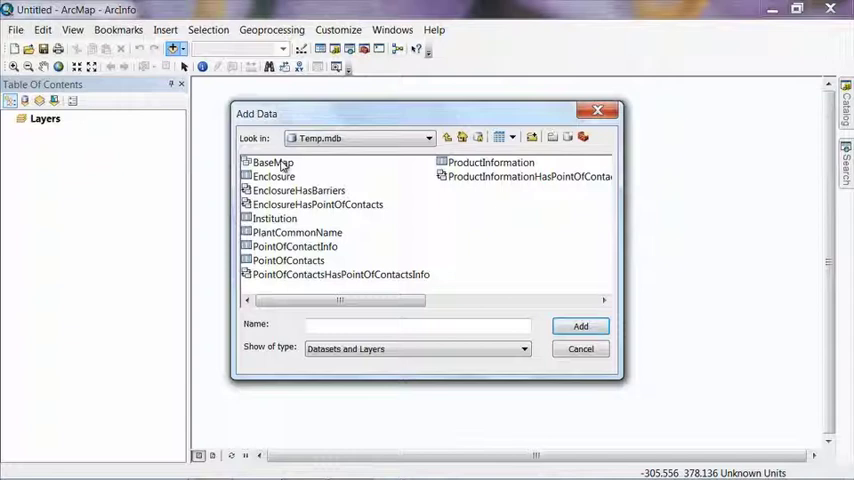
pyautogui.click(272, 162)
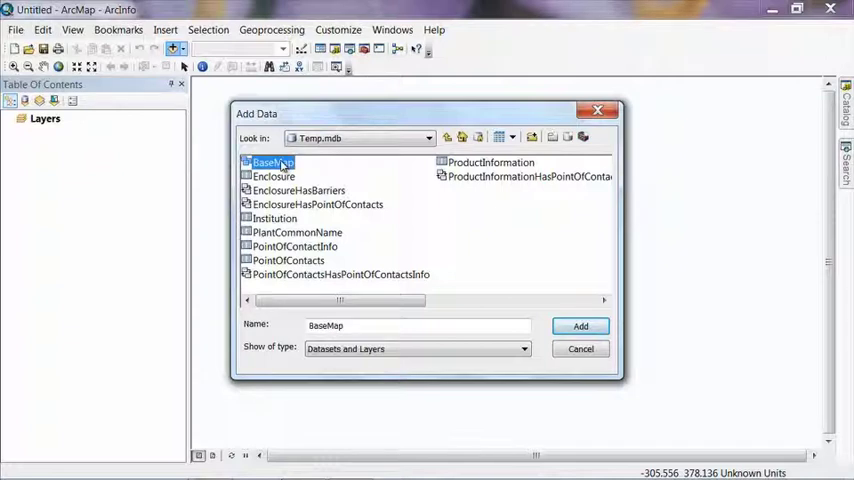
pyautogui.doubleClick(271, 162)
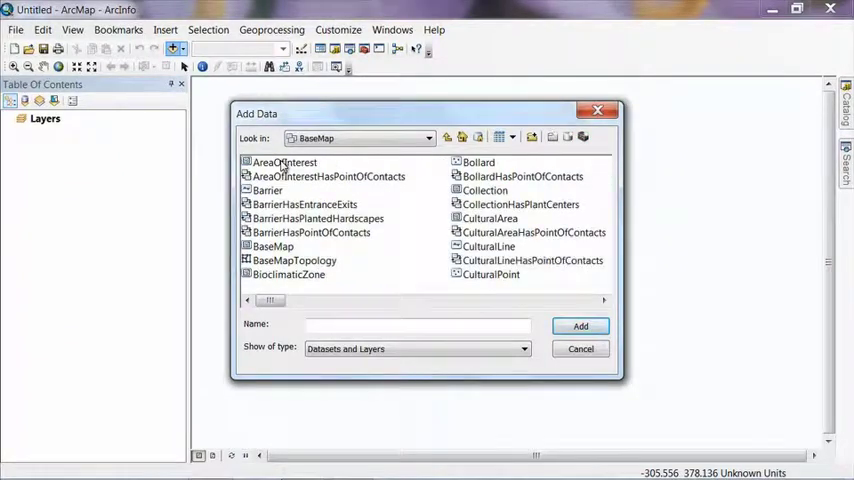
pyautogui.click(284, 162)
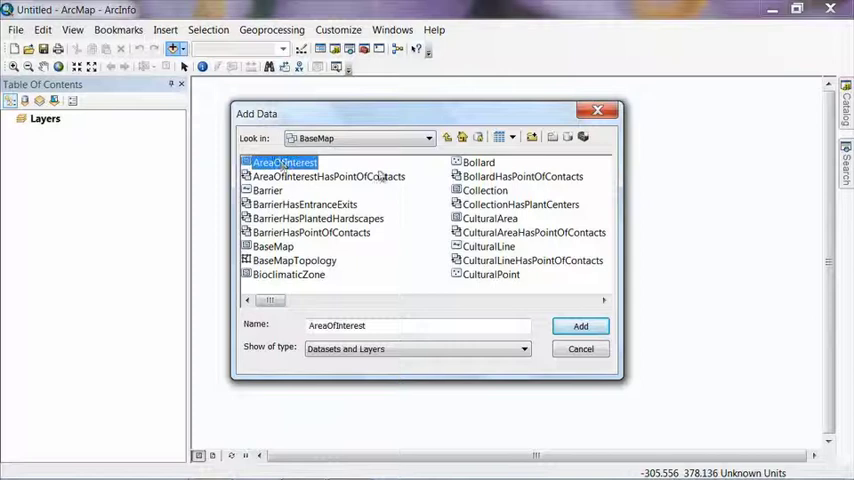
pyautogui.click(580, 325)
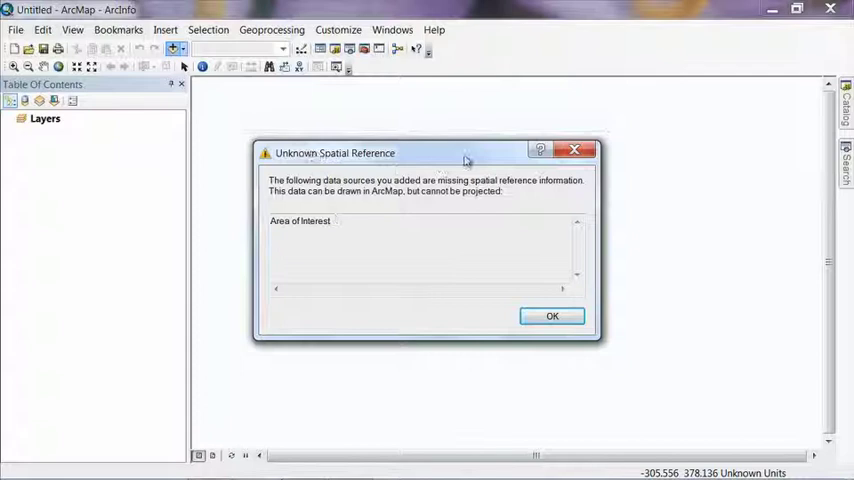
pyautogui.moveTo(405, 157)
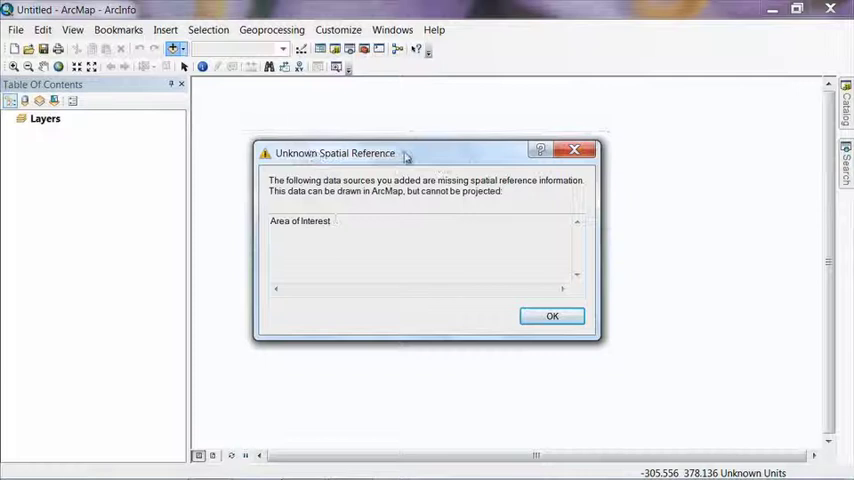
pyautogui.click(551, 316)
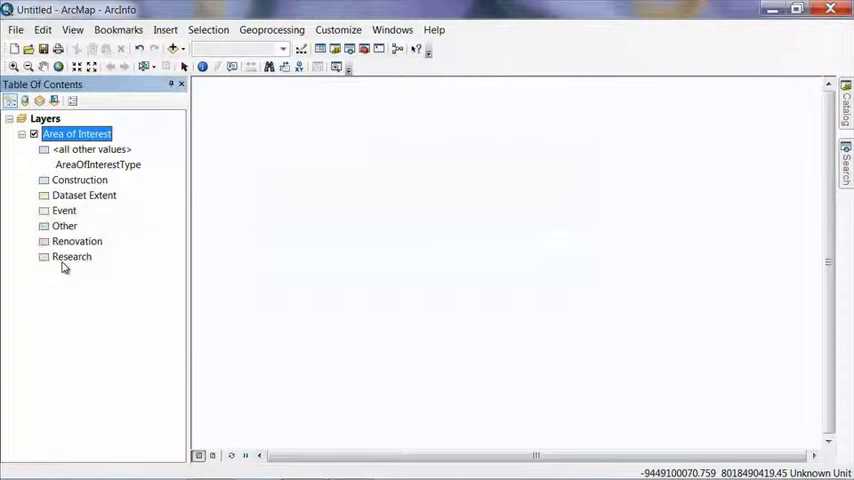
pyautogui.moveTo(775, 324)
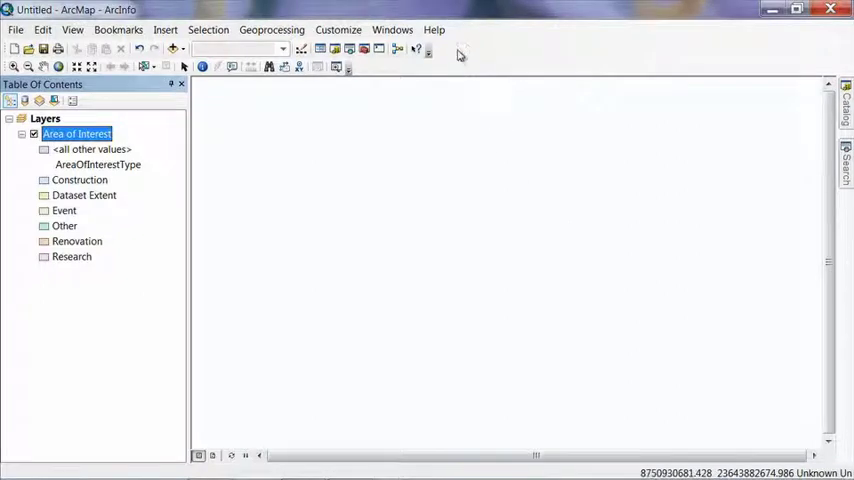
pyautogui.moveTo(459, 56)
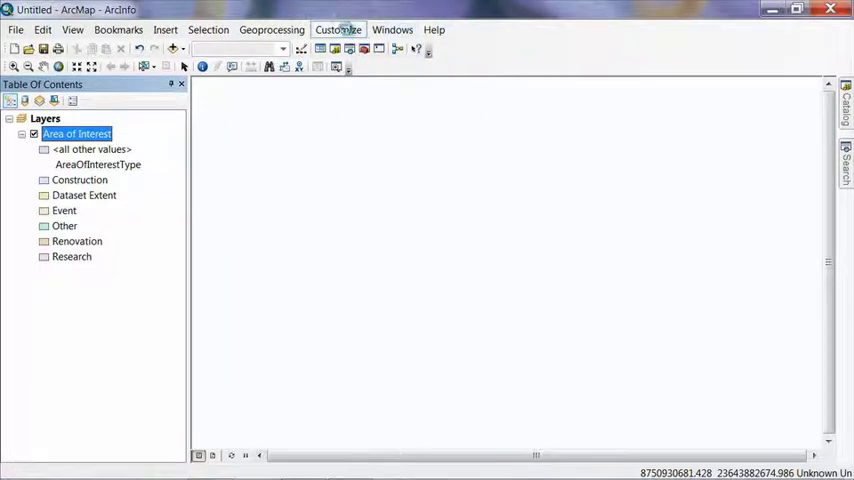
# Step: Show the Distributed Geodatabase toolbar and launch Extract Data from Temp.mdb into Extract_Output.mdb
pyautogui.click(338, 29)
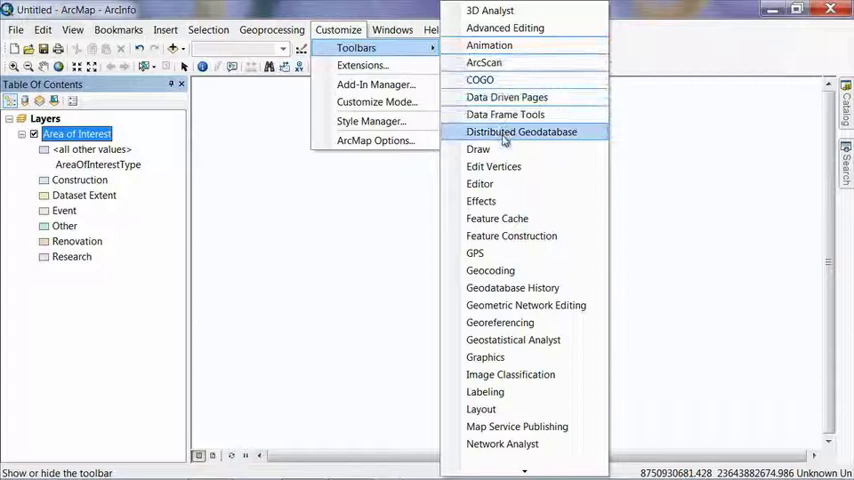
pyautogui.click(521, 131)
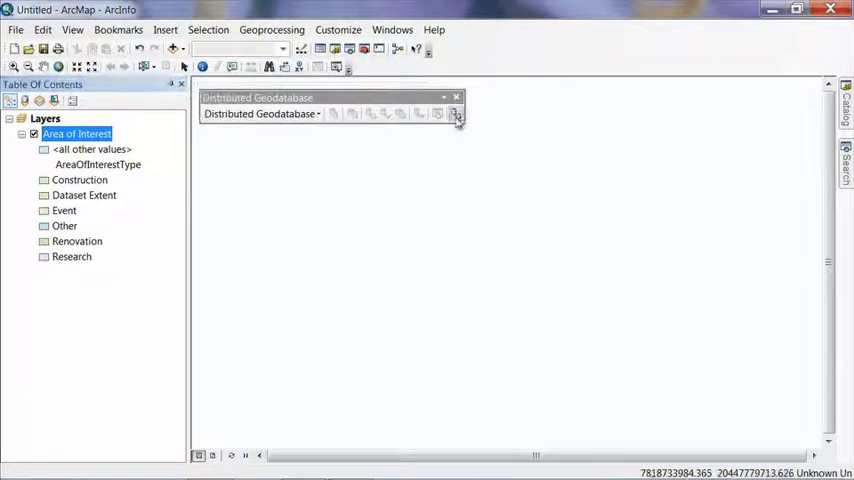
pyautogui.moveTo(455, 114)
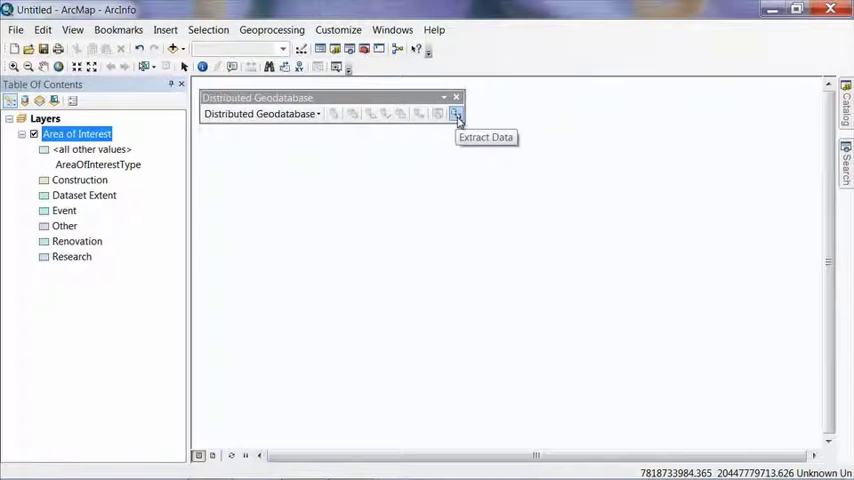
pyautogui.click(455, 113)
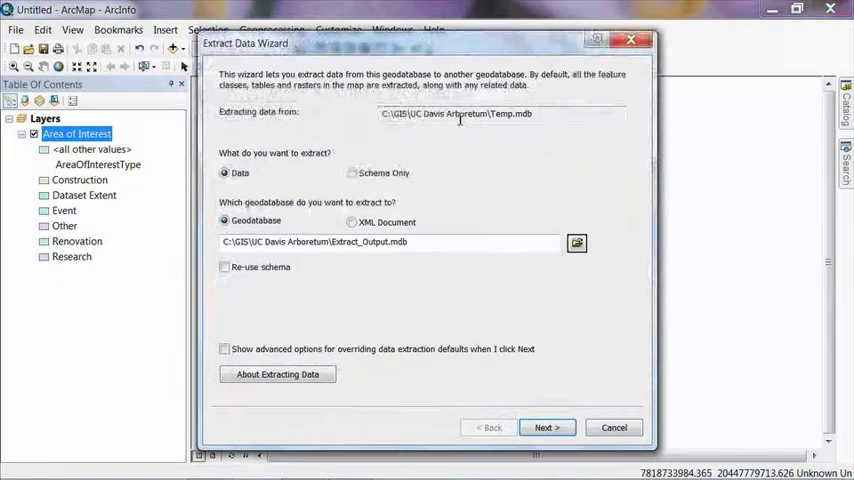
pyautogui.moveTo(224, 118)
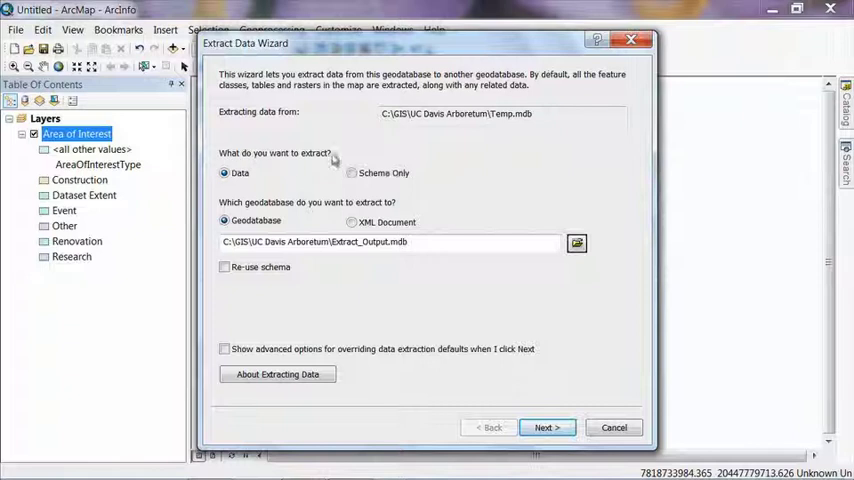
# Step: Set extraction to Schema Only with advanced override options, and advance to the items page
pyautogui.click(351, 173)
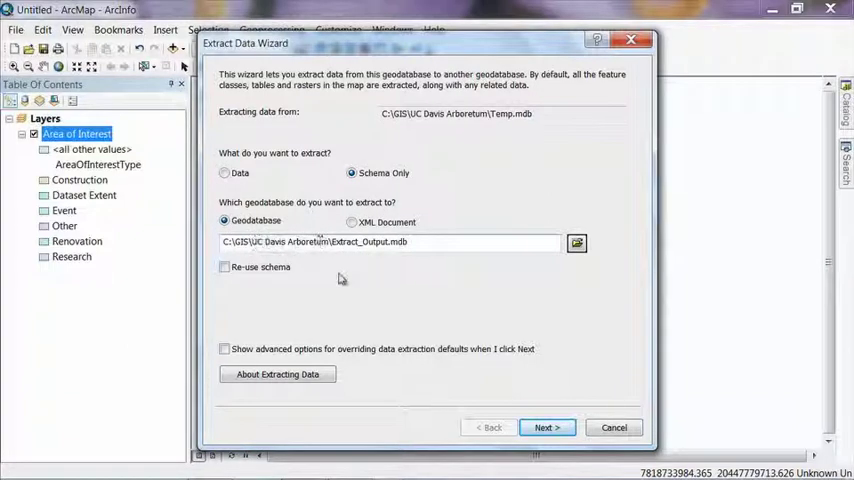
pyautogui.moveTo(222, 318)
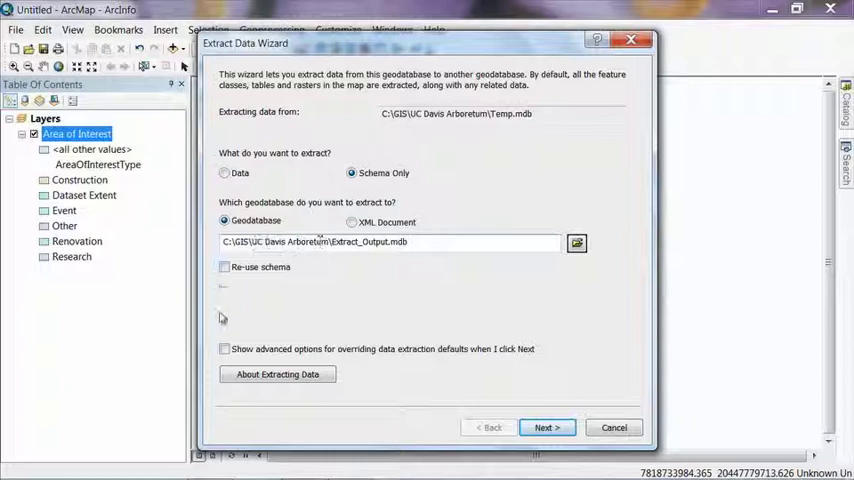
pyautogui.click(224, 349)
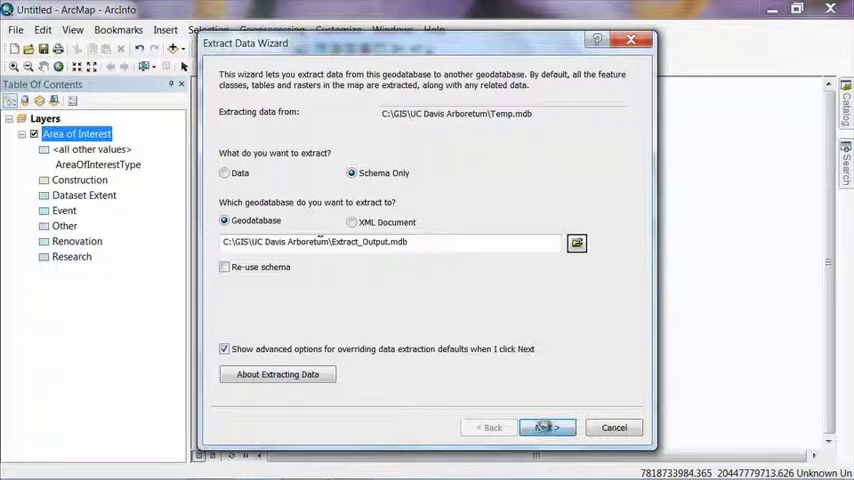
pyautogui.click(547, 427)
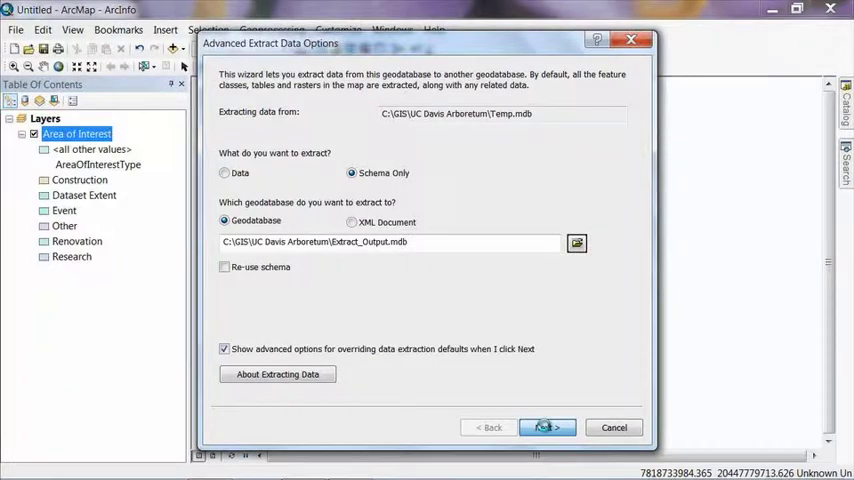
pyautogui.click(547, 427)
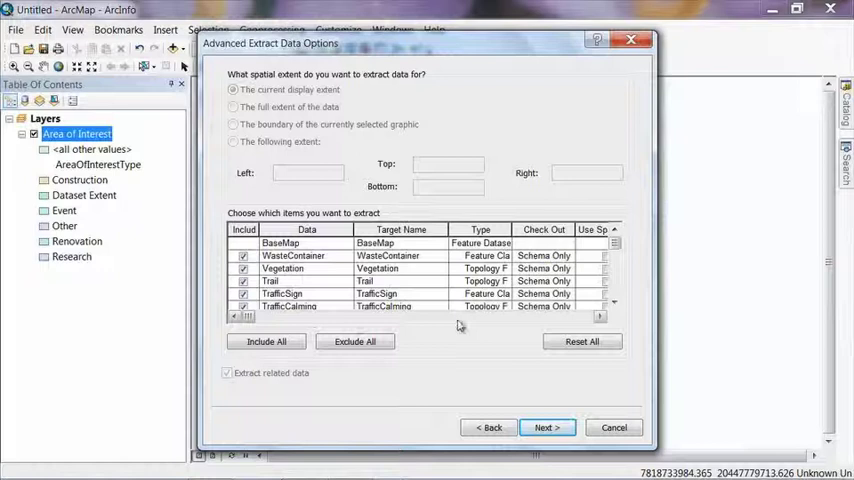
# Step: Keep the default items and choose a new spatial reference for the extracted BaseMap schema
pyautogui.click(547, 427)
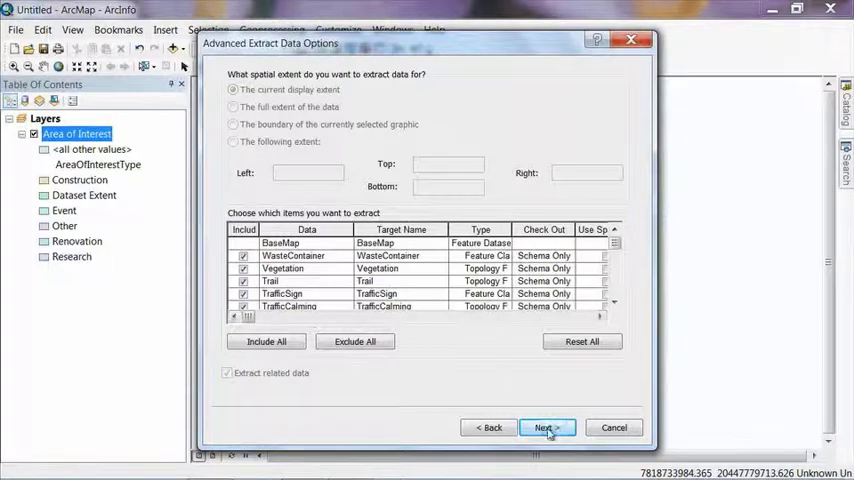
pyautogui.click(547, 428)
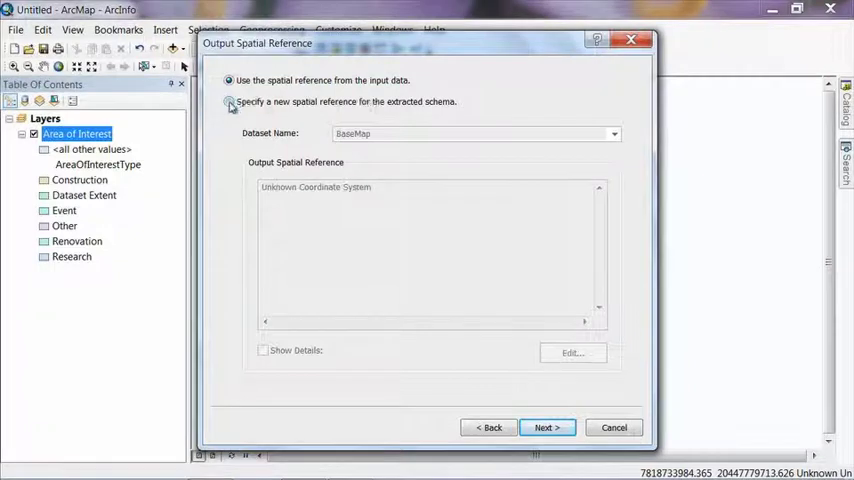
pyautogui.click(229, 101)
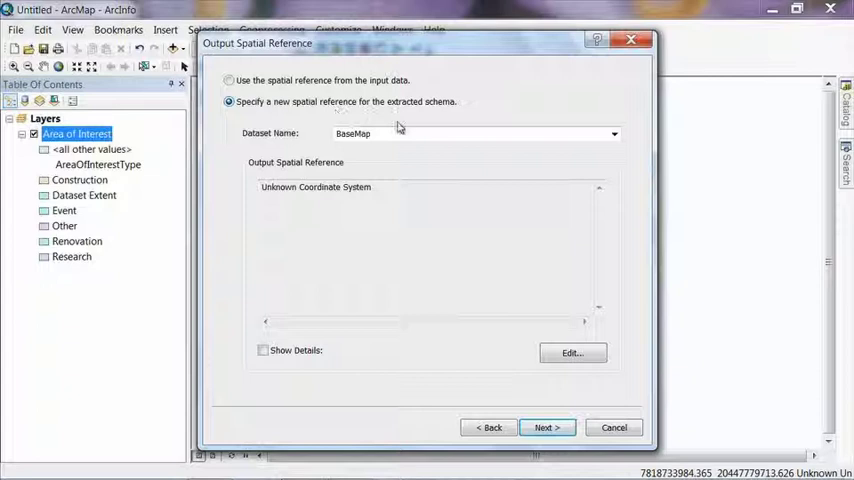
pyautogui.moveTo(358, 152)
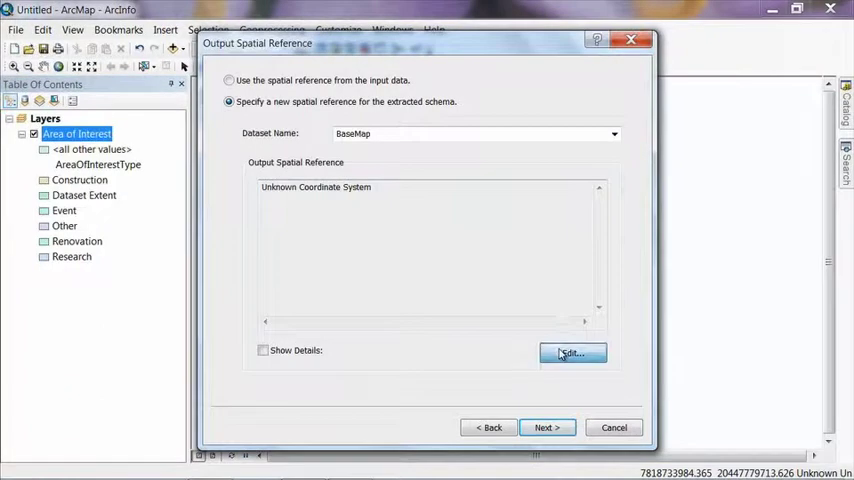
# Step: Browse Projected > State Plane > NAD 1983 (US Feet) to California II FIPS 0402 for BaseMap
pyautogui.click(572, 352)
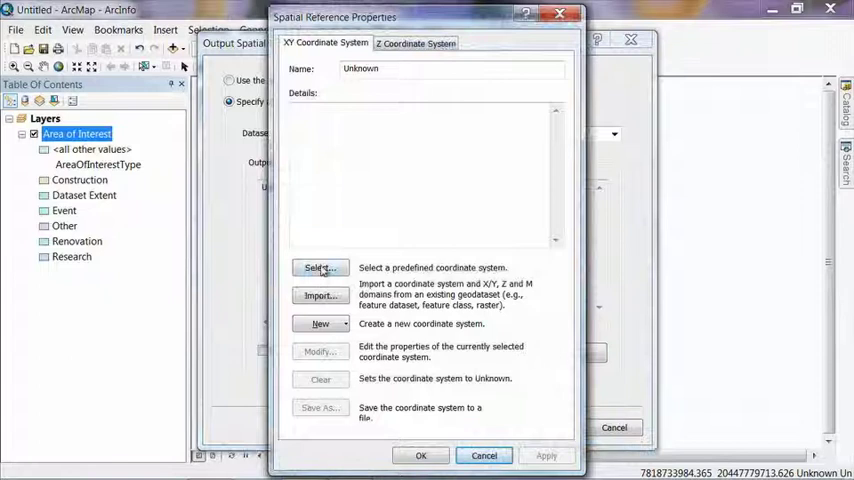
pyautogui.click(318, 267)
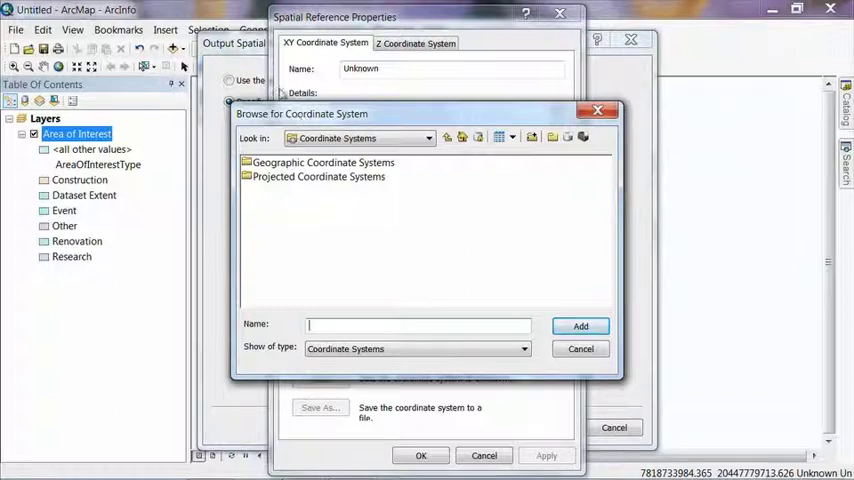
pyautogui.doubleClick(319, 176)
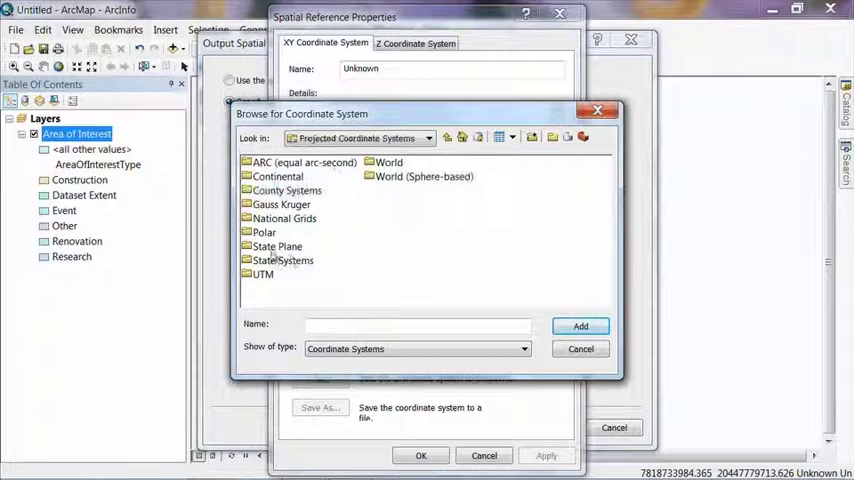
pyautogui.doubleClick(277, 246)
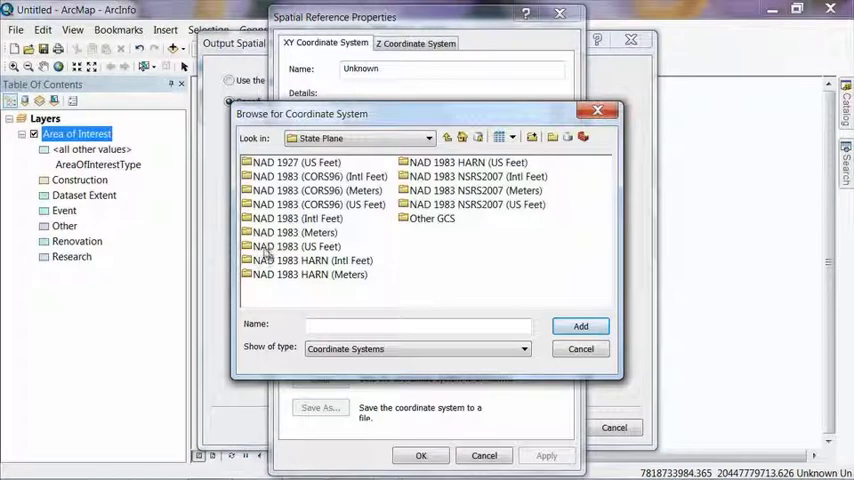
pyautogui.doubleClick(296, 246)
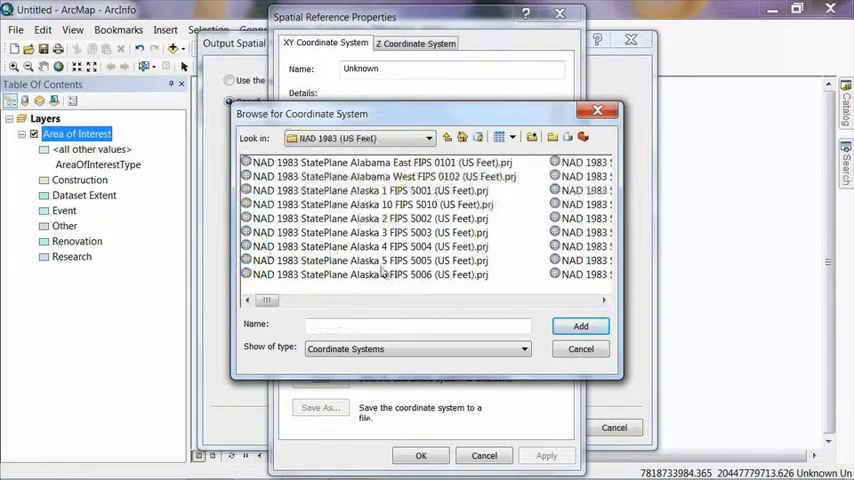
pyautogui.scroll(-3)
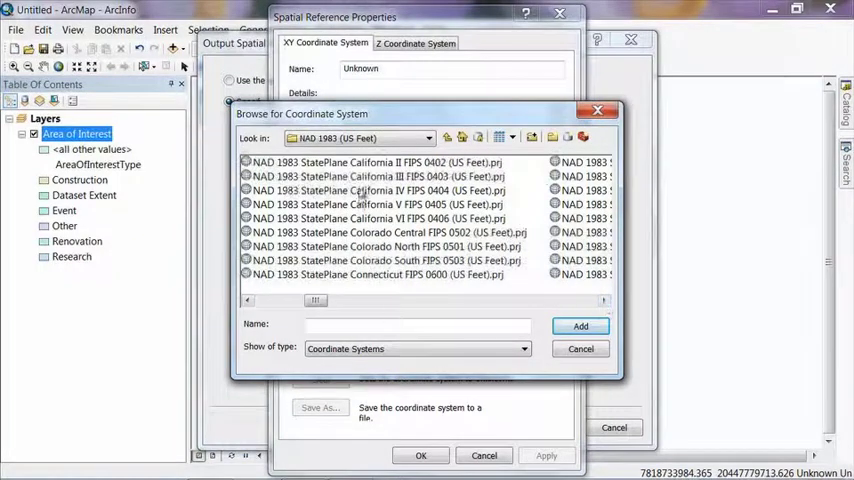
pyautogui.click(375, 162)
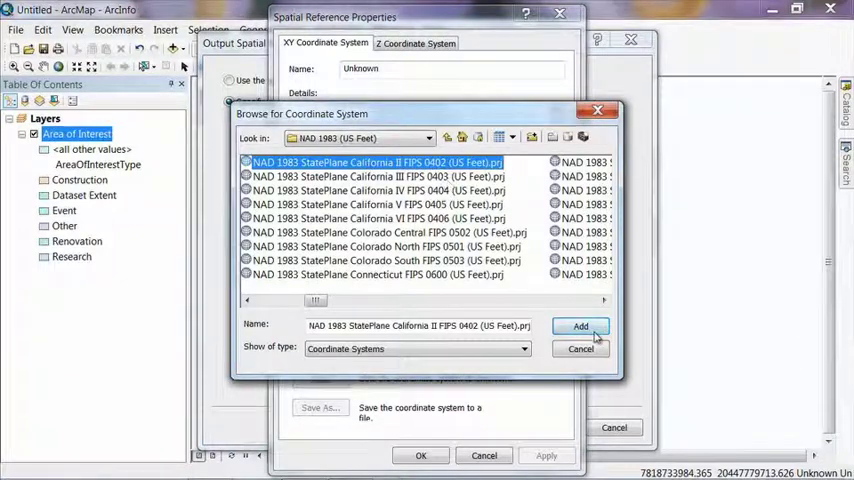
# Step: Apply the California II FIPS 0402 feet coordinate system and accept the spatial reference
pyautogui.click(580, 326)
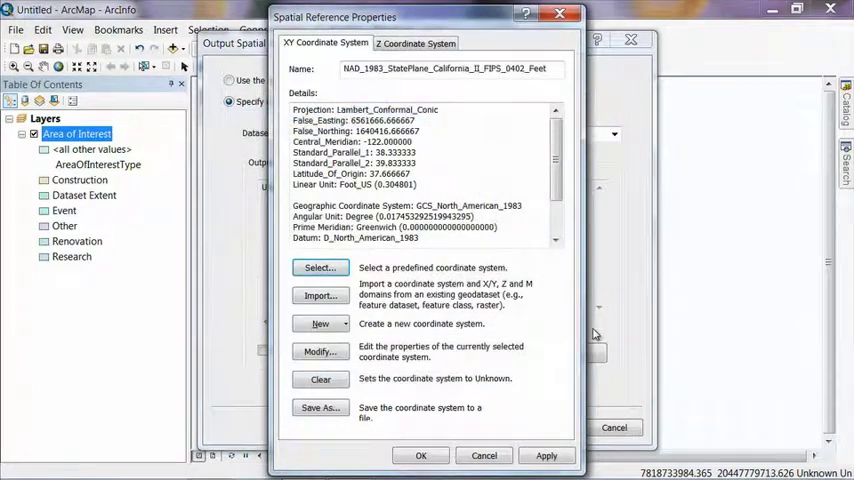
pyautogui.click(546, 456)
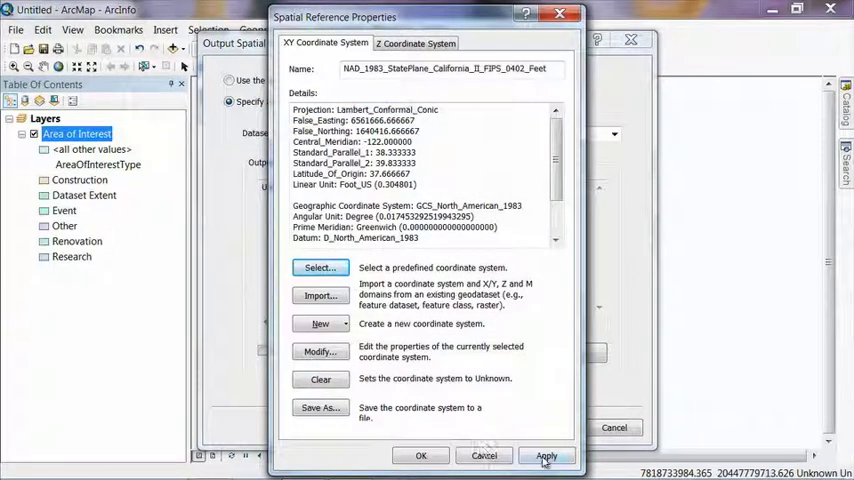
pyautogui.click(546, 456)
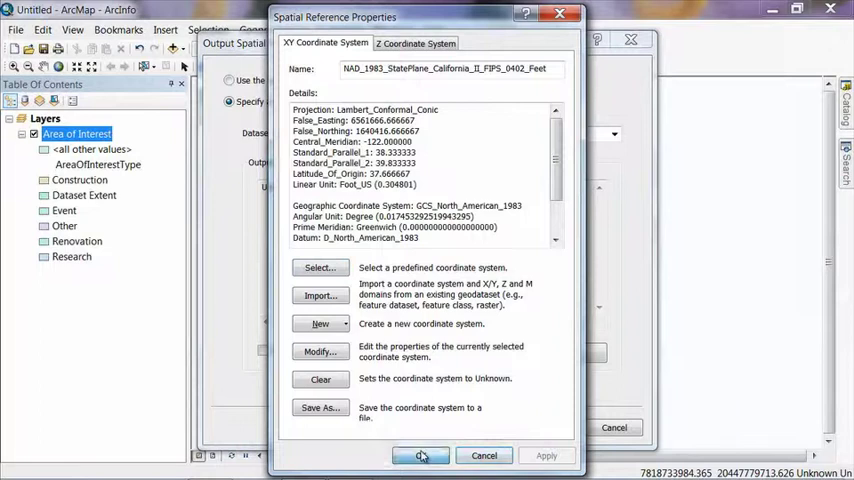
pyautogui.click(421, 455)
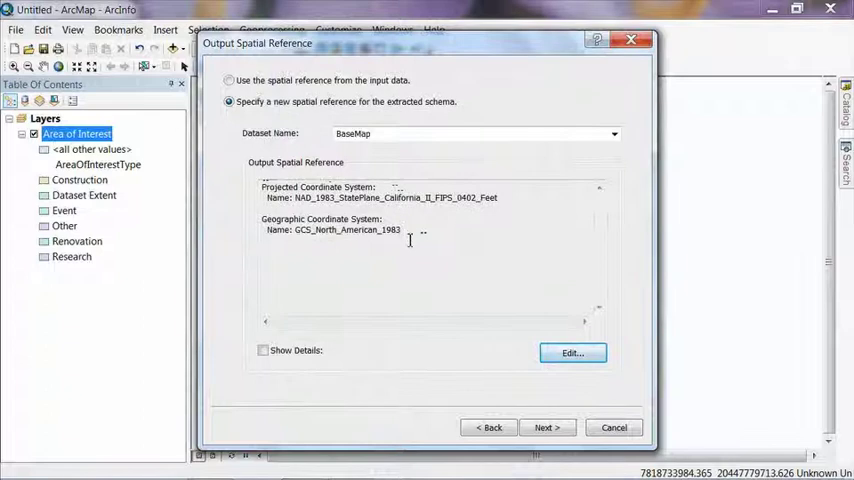
# Step: Select 'No further action' as the post-extraction option and run the extraction
pyautogui.click(546, 427)
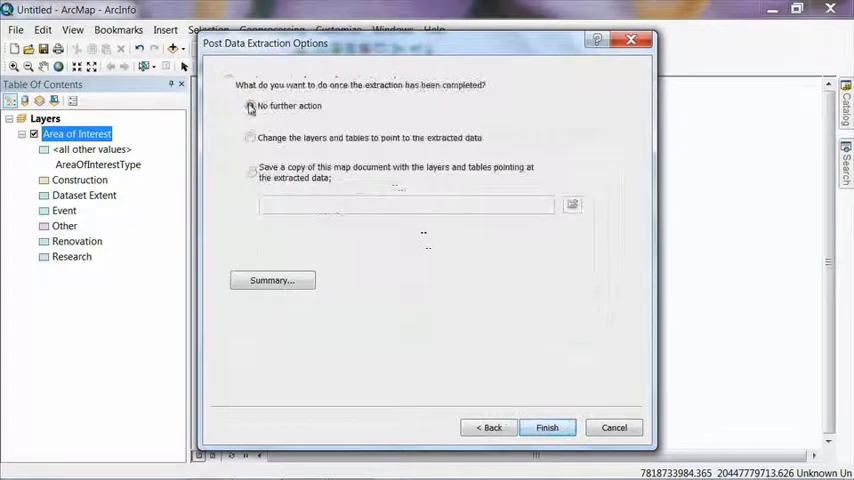
pyautogui.click(250, 106)
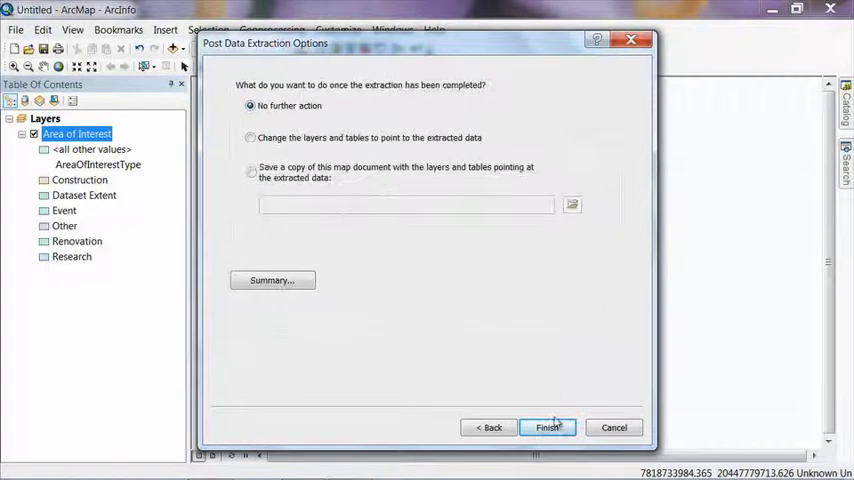
pyautogui.click(547, 427)
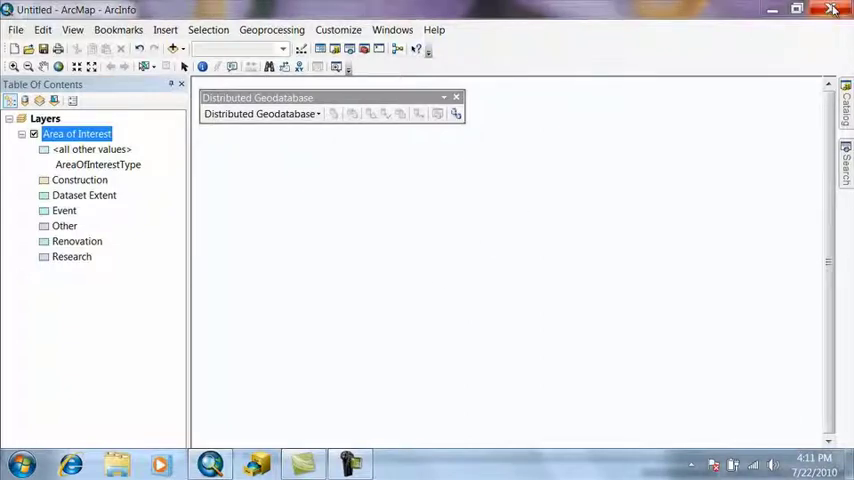
# Step: Close ArcMap without saving the untitled map and switch to ArcCatalog
pyautogui.click(832, 10)
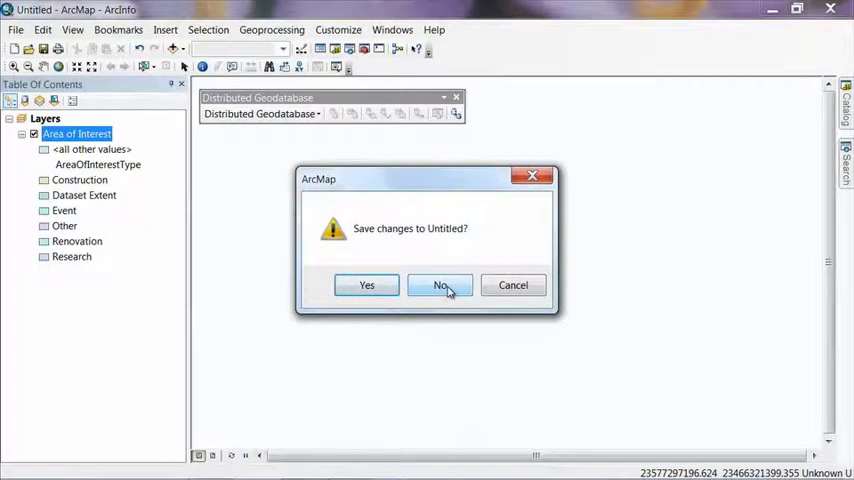
pyautogui.click(440, 285)
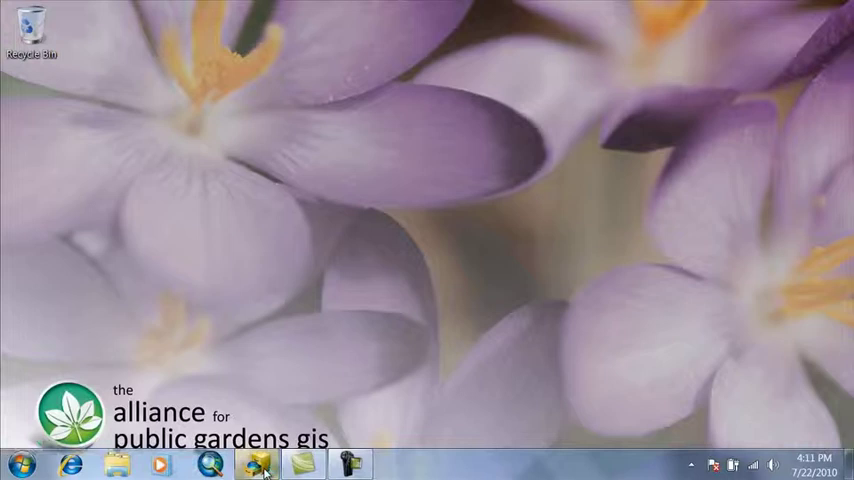
pyautogui.click(257, 464)
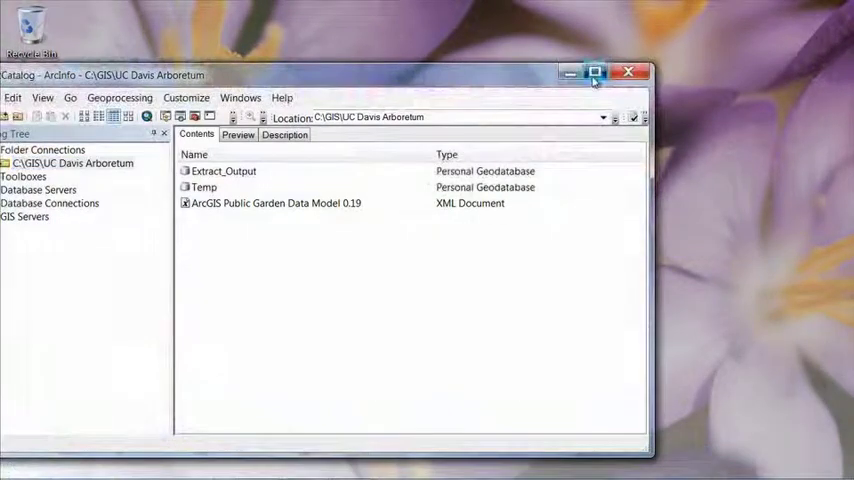
# Step: Maximize the ArcCatalog window showing the UC Davis Arboretum folder contents
pyautogui.click(595, 72)
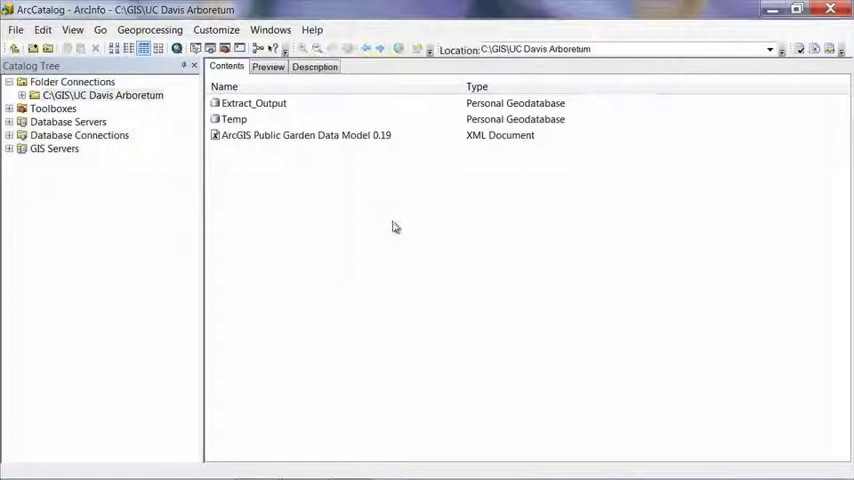
pyautogui.moveTo(254, 192)
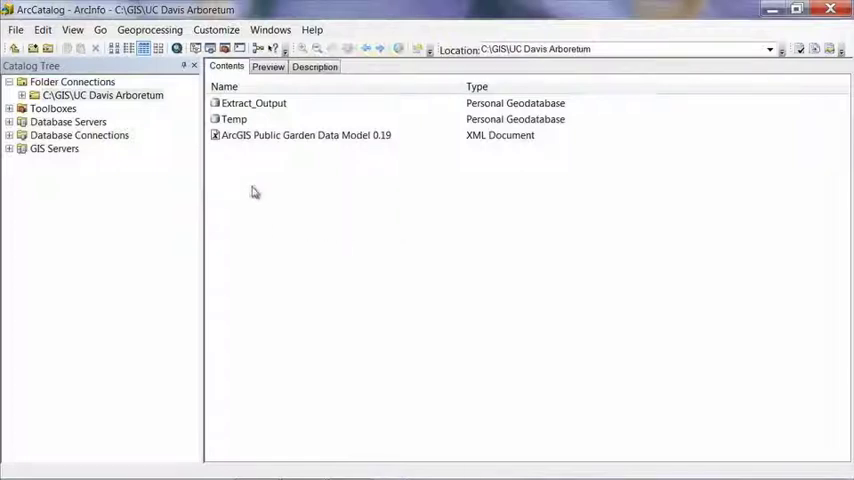
pyautogui.moveTo(282, 191)
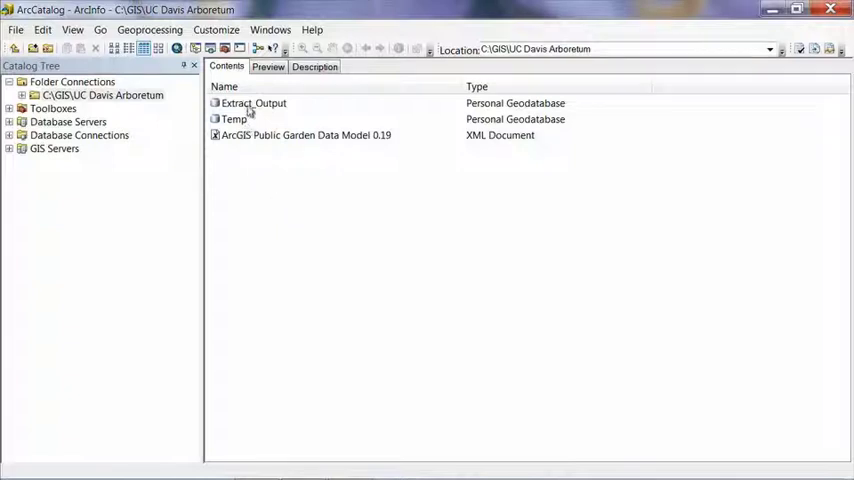
pyautogui.moveTo(249, 115)
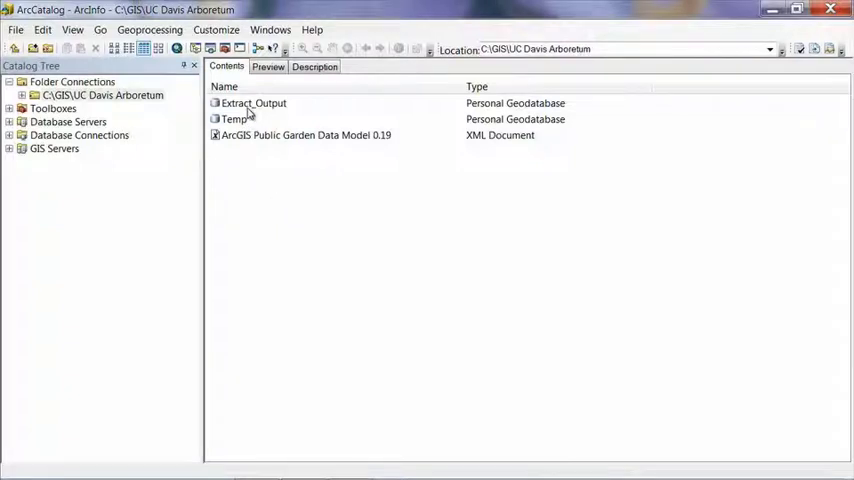
# Step: Rename Extract_Output to 'UC Davis Arboretum 0.19' and dismiss the rename error message
pyautogui.rightClick(253, 103)
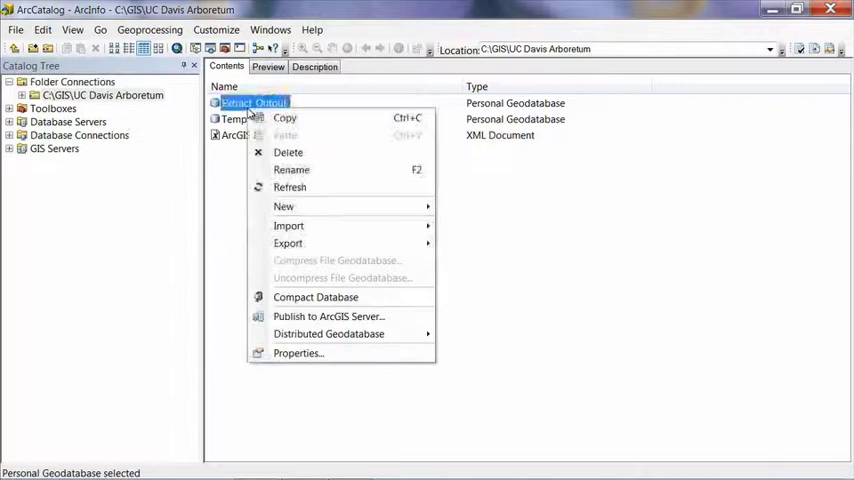
pyautogui.moveTo(291, 169)
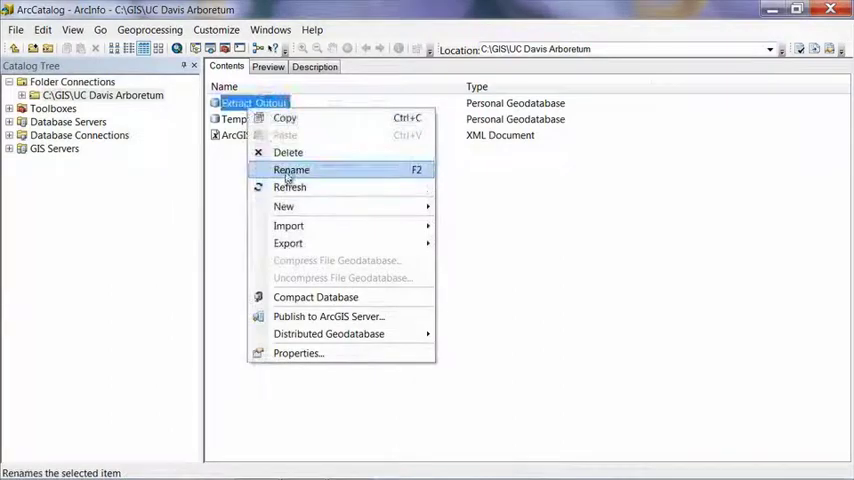
pyautogui.click(291, 169)
pyautogui.write('UC Davis Arb')
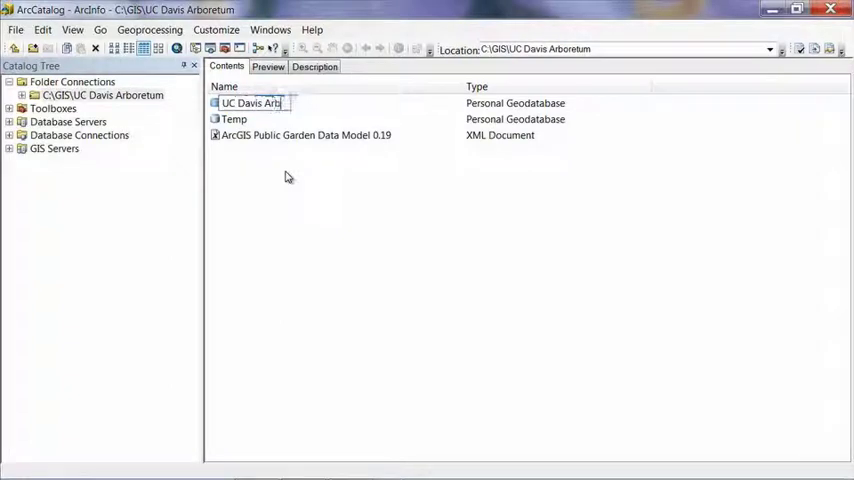
pyautogui.write('oretum 0.19')
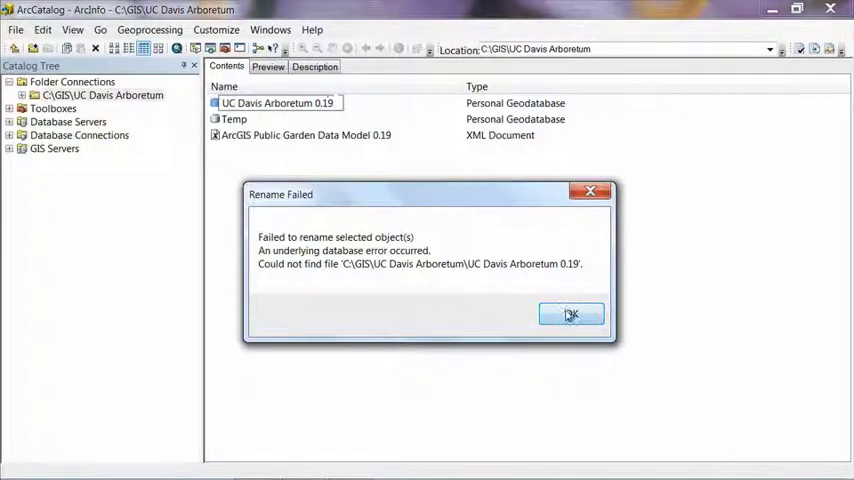
pyautogui.click(570, 314)
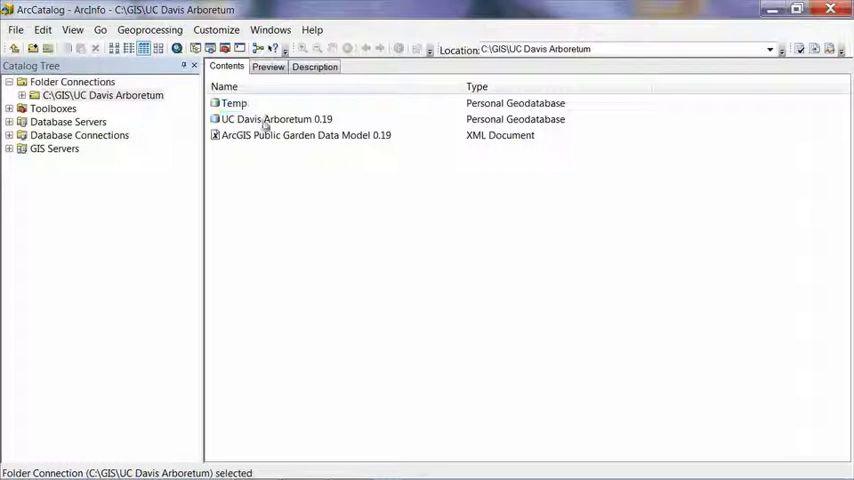
# Step: Open the UC Davis Arboretum 0.19 geodatabase and bring up the BaseMap dataset's options
pyautogui.doubleClick(276, 119)
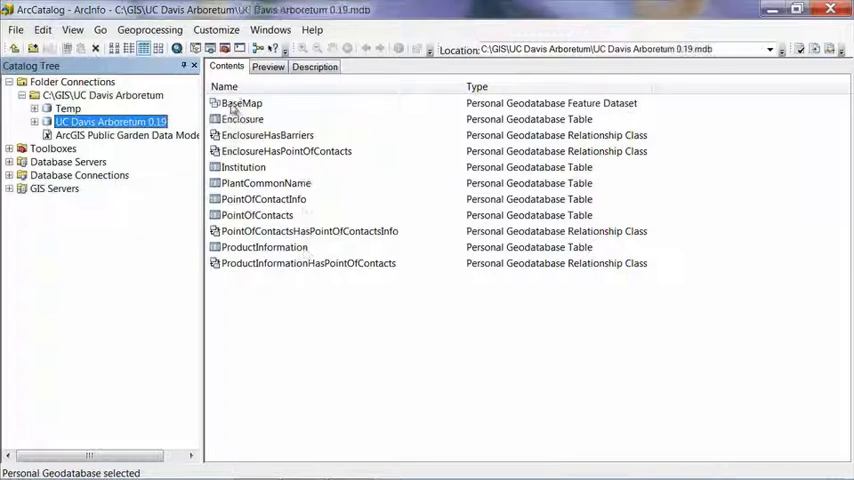
pyautogui.rightClick(240, 103)
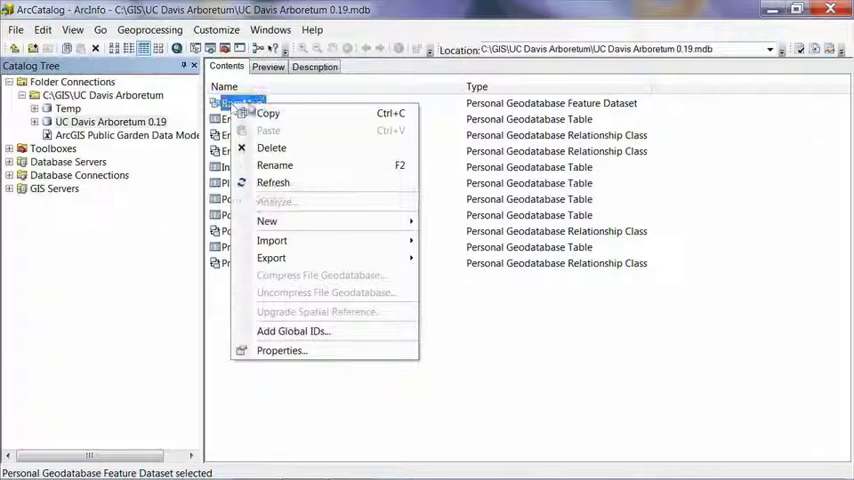
pyautogui.click(282, 350)
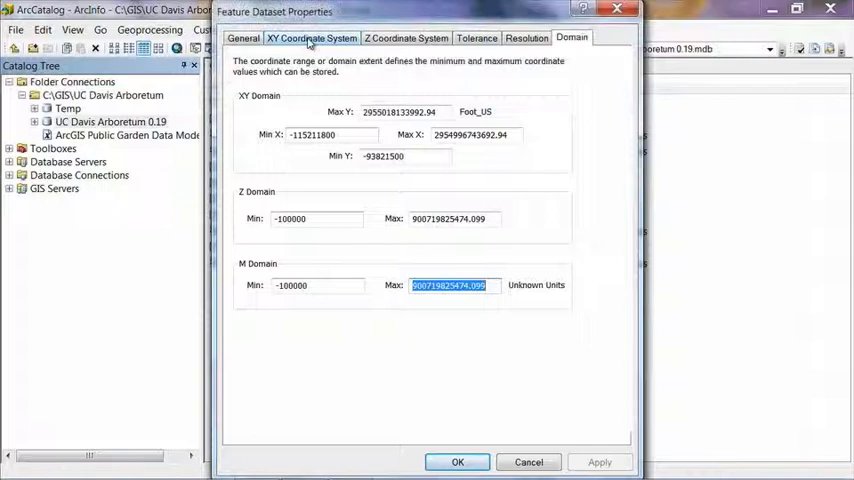
pyautogui.click(311, 37)
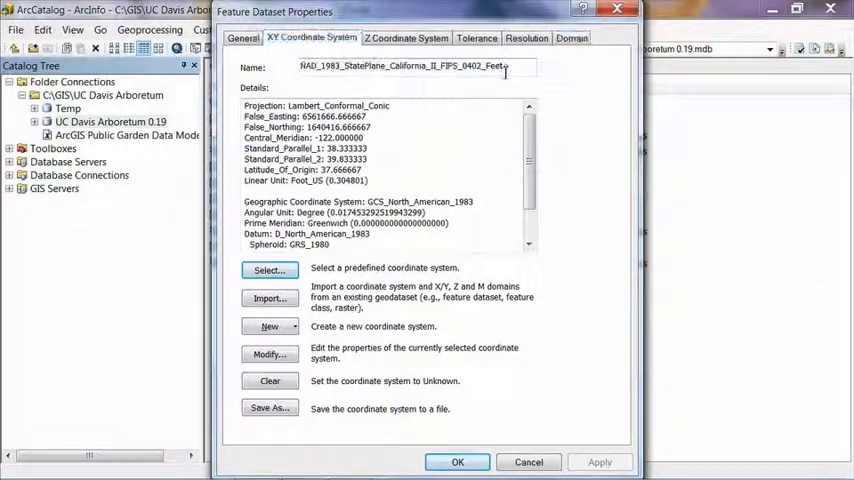
pyautogui.click(457, 462)
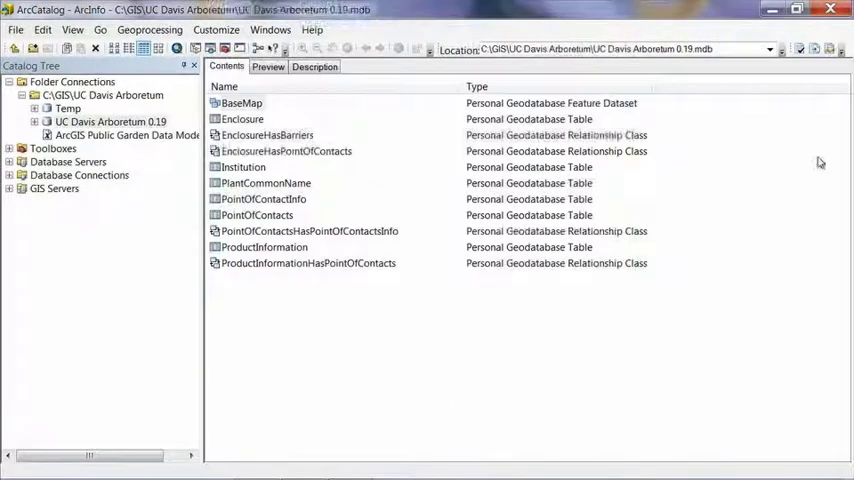
pyautogui.moveTo(371, 290)
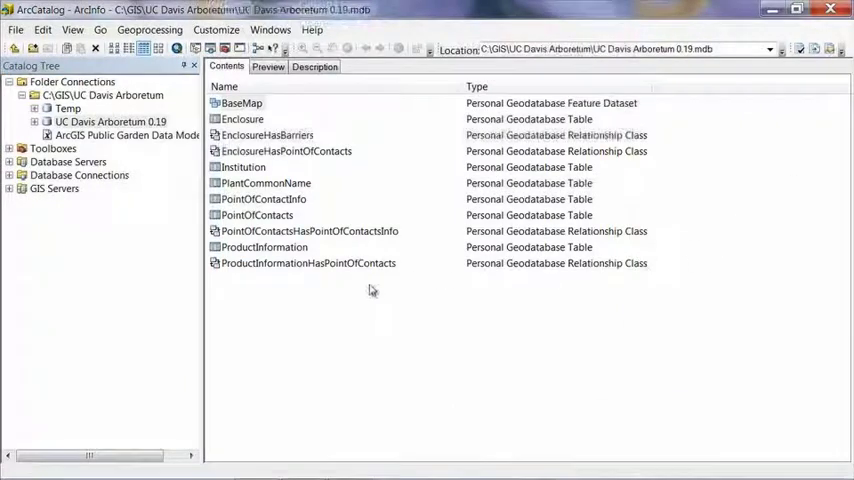